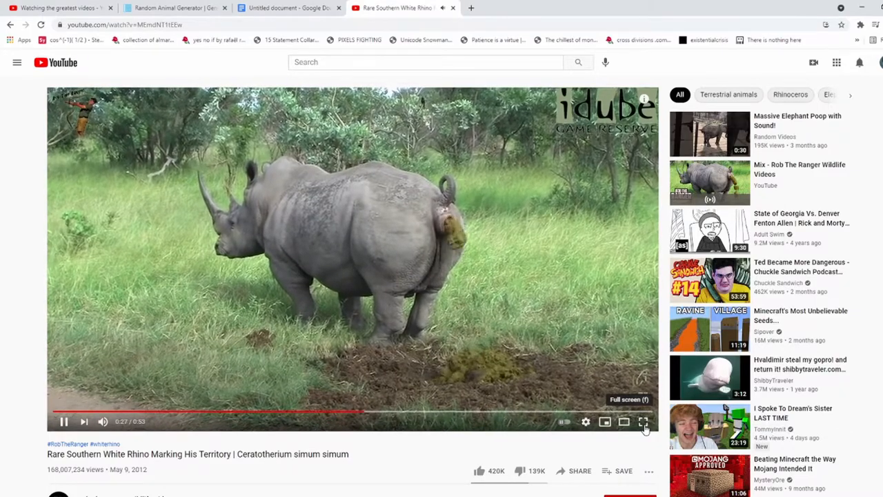
# Generate a Puss Moth in the Random Animal Generator and start a Google search in a new tab
pyautogui.click(290, 8)
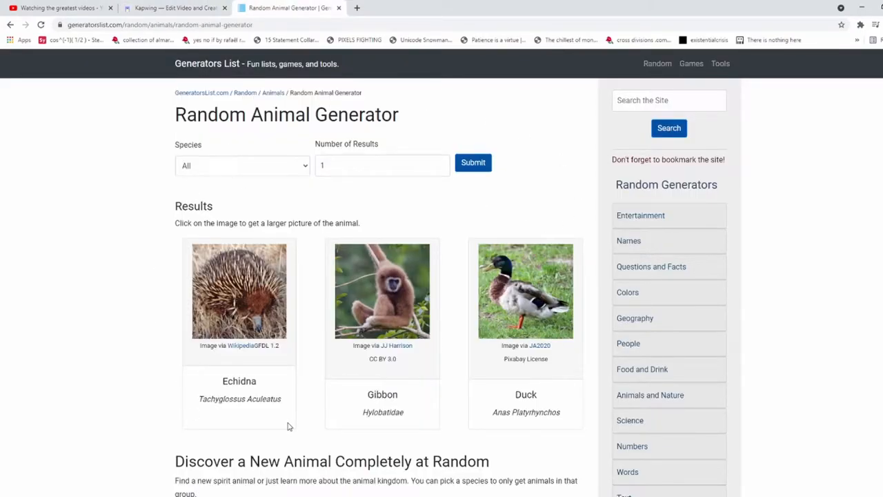
pyautogui.click(471, 163)
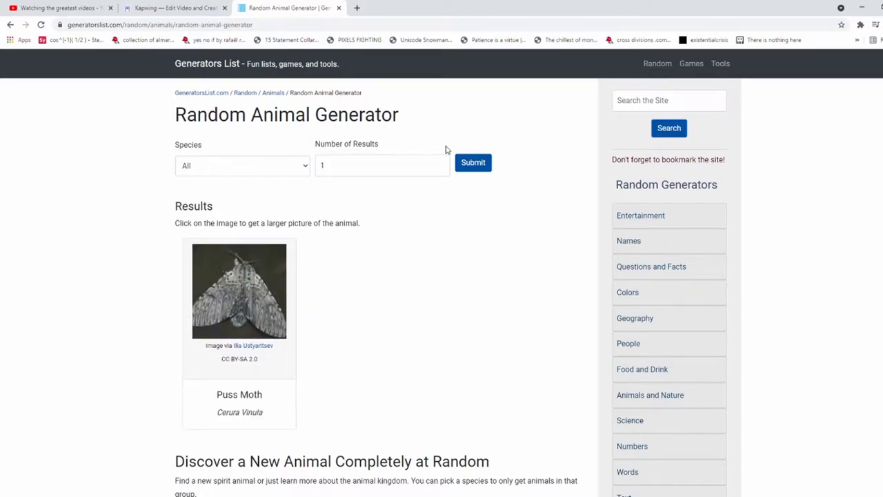
pyautogui.click(174, 9)
pyautogui.write('gog')
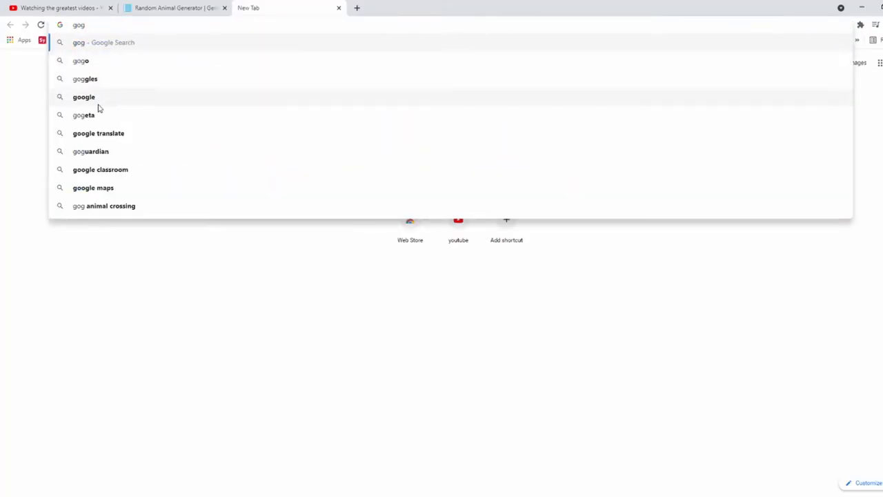
# Look up the puss moth's 2.3 to 3 inch size, check the Doc's moth photo, and generate a Black Rhinoceros
pyautogui.click(174, 8)
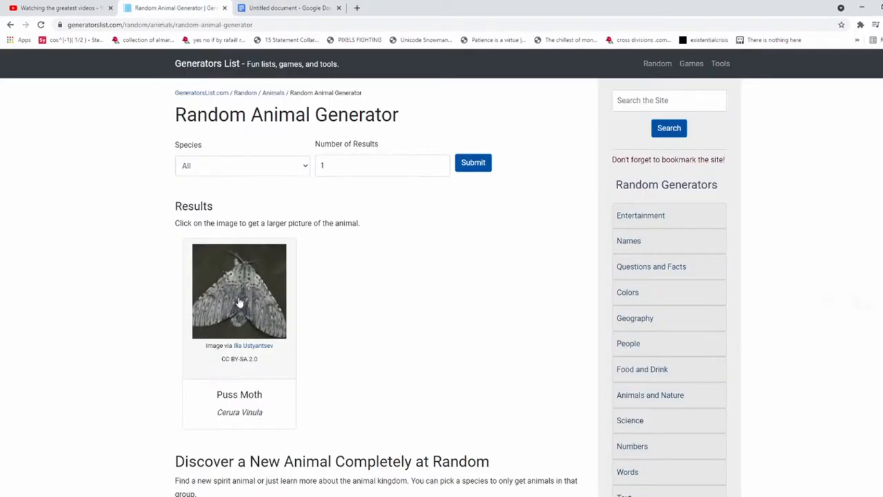
pyautogui.click(290, 8)
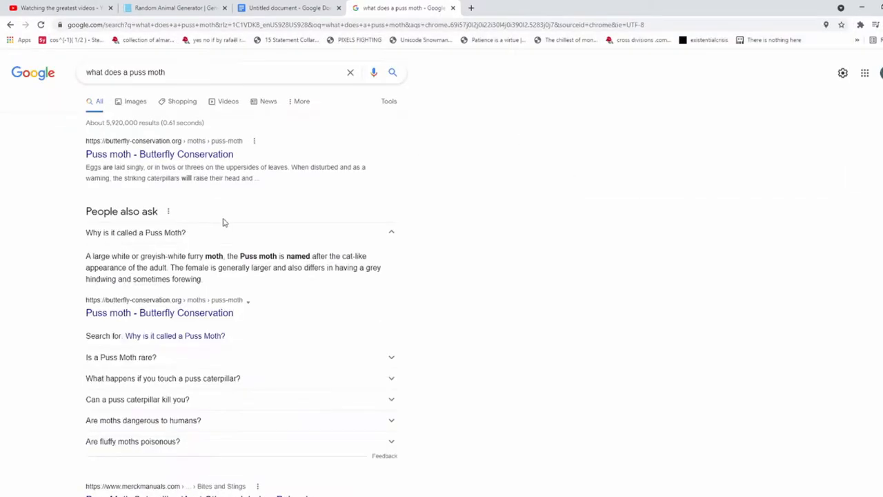
pyautogui.moveTo(255, 234)
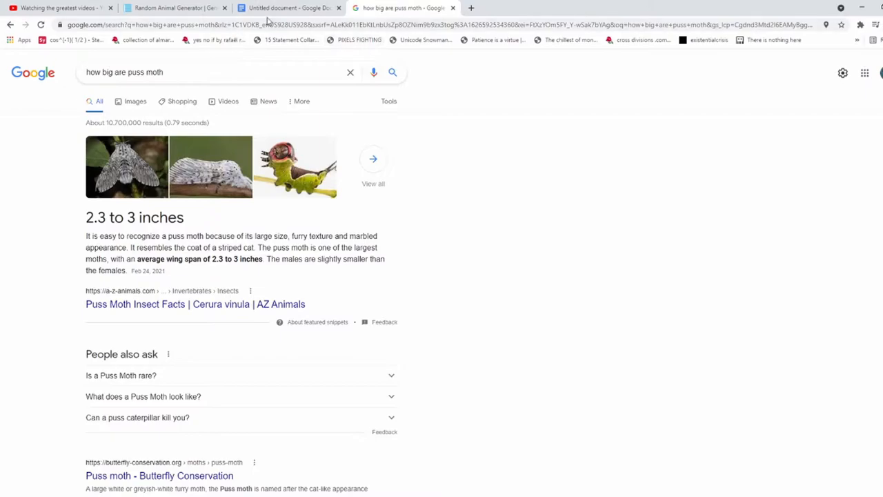
pyautogui.click(287, 9)
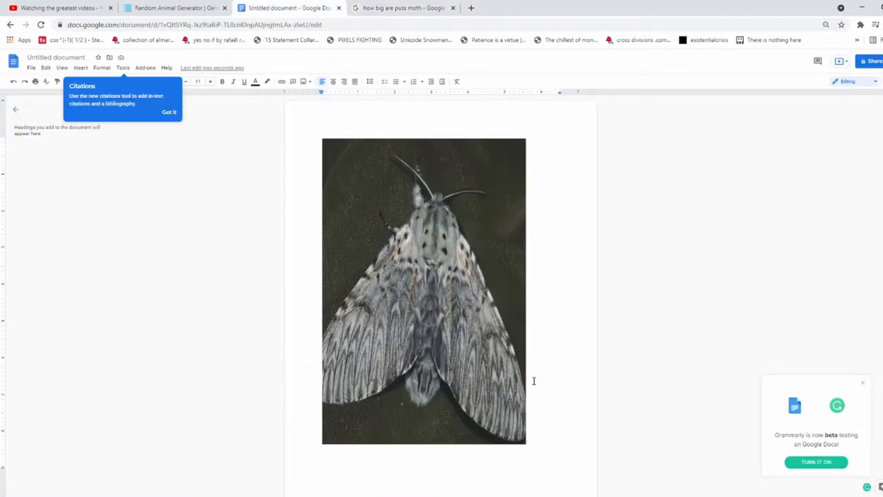
pyautogui.click(173, 8)
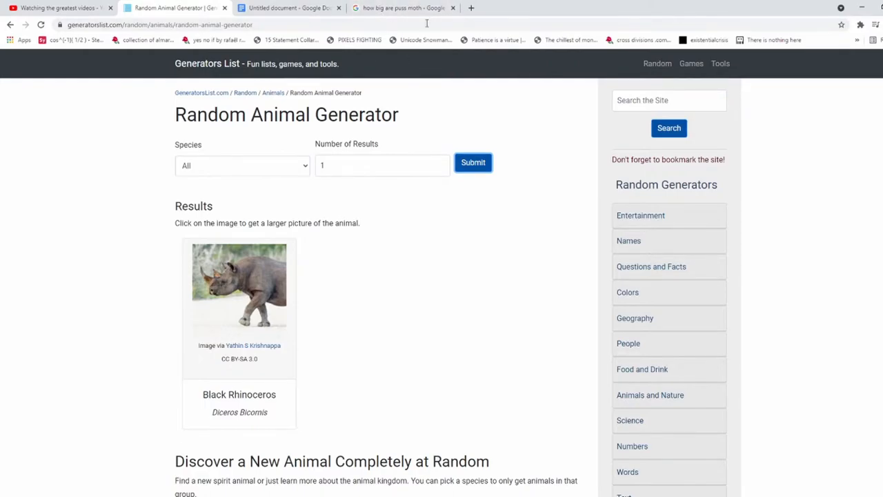
# Start a new Google query 'black rhino poi' to bring up autocomplete suggestions like black rhino pooping
pyautogui.click(403, 8)
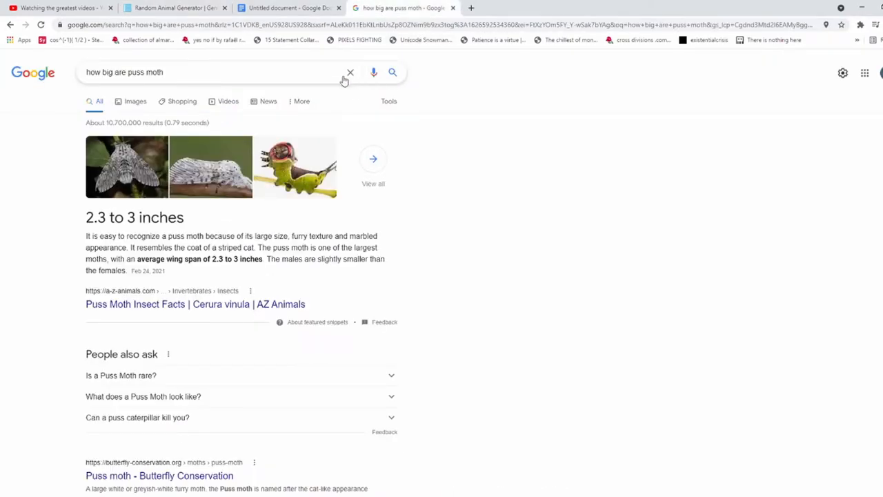
pyautogui.write('rh')
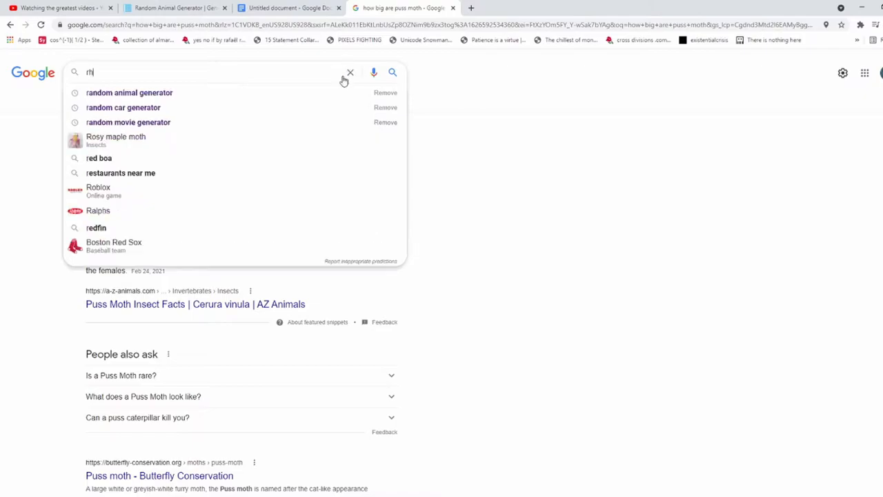
pyautogui.write('bi')
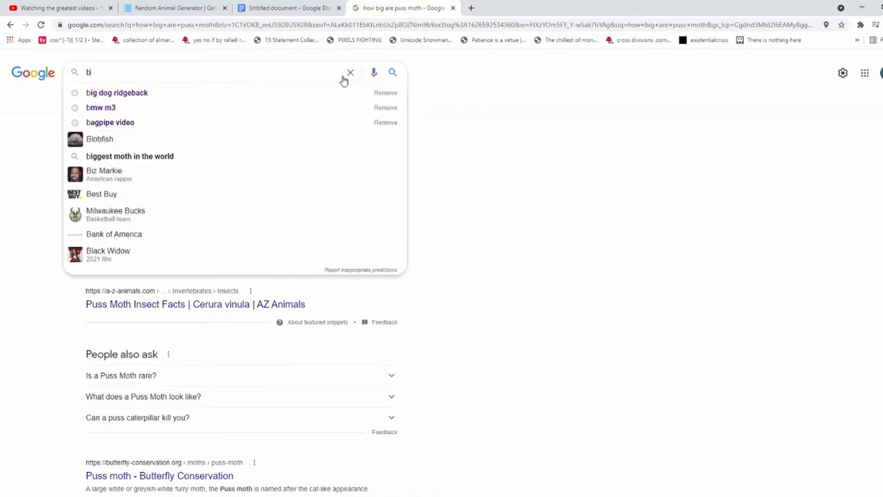
pyautogui.write('black rhino')
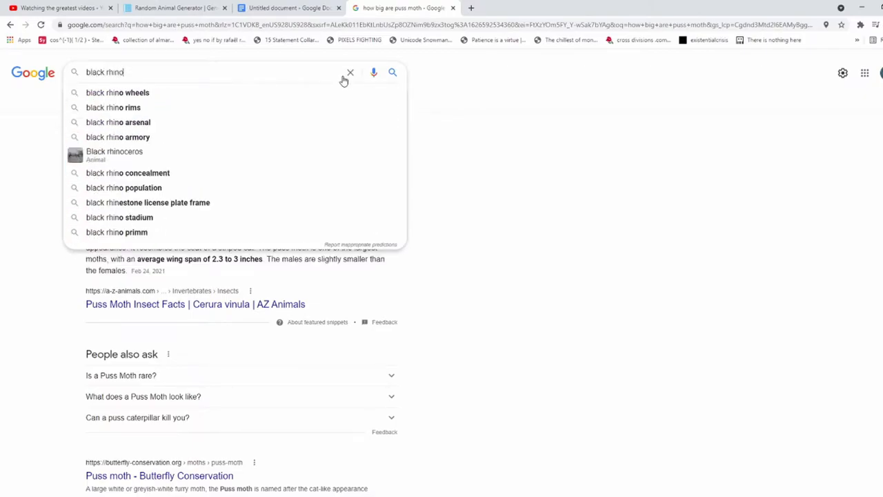
pyautogui.write('poi')
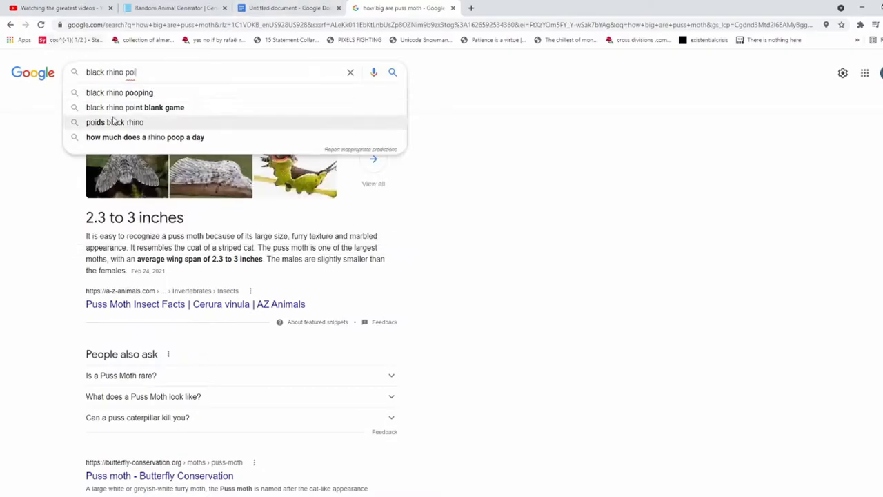
# Pick the 'black rhino pooping' suggestion and play the Rare Southern White Rhino Marking His Territory video
pyautogui.click(403, 8)
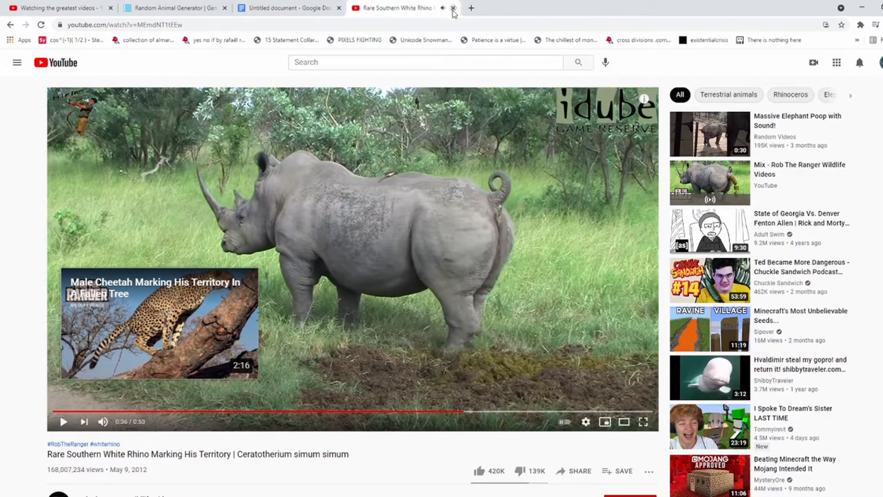
# Close the rhino video and add the black rhinoceros and golden oriole photos to the Doc
pyautogui.click(452, 12)
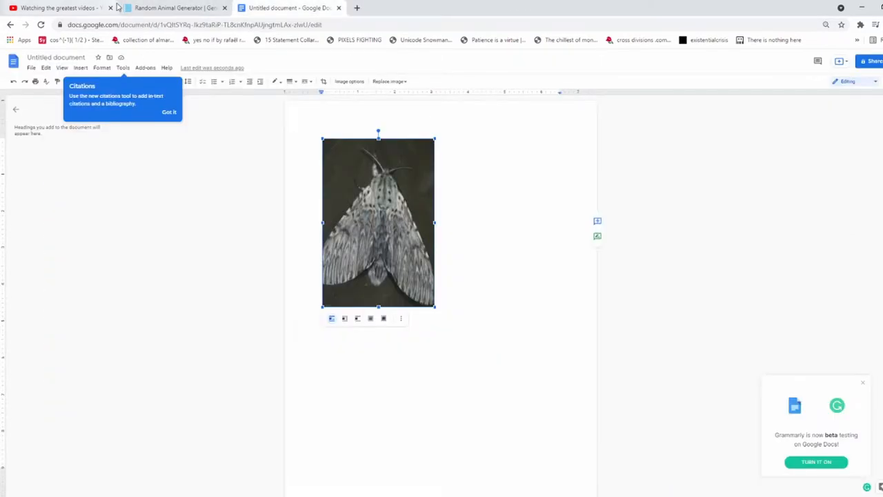
pyautogui.click(174, 8)
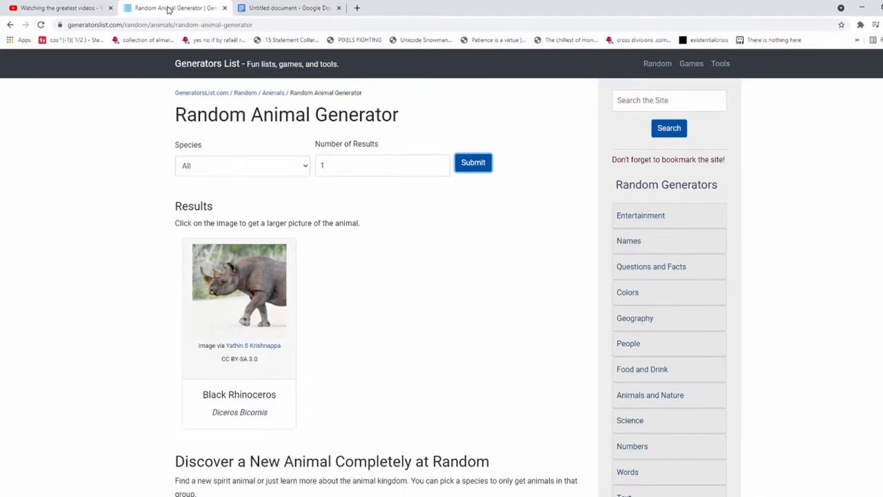
pyautogui.click(289, 8)
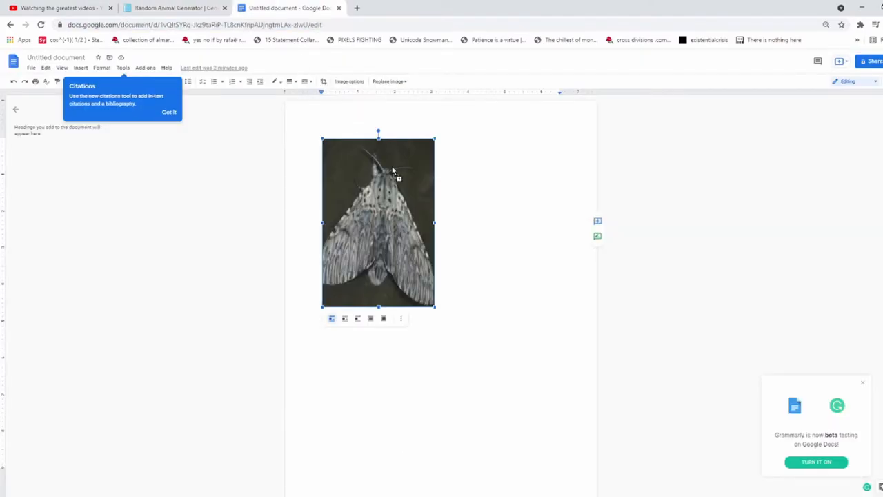
pyautogui.click(172, 8)
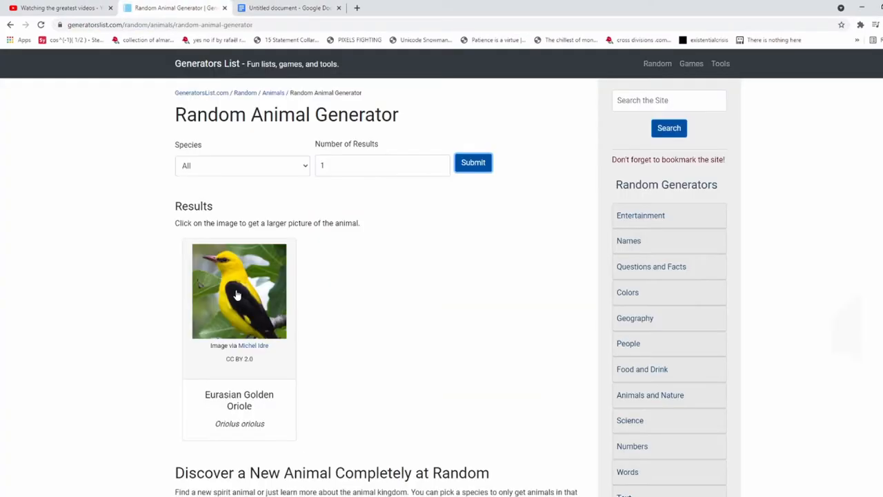
pyautogui.moveTo(243, 254)
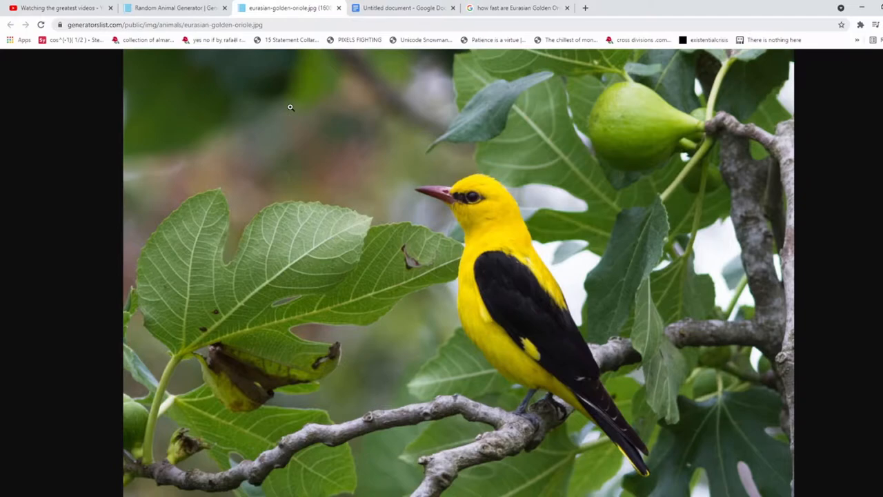
pyautogui.click(290, 8)
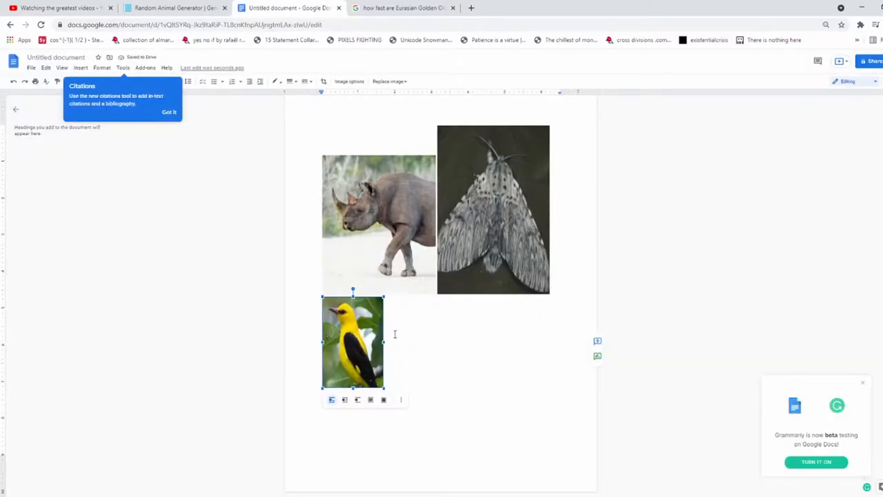
# Generate an Emperor Tamarin, add its photo to the Doc, then generate an Albatross
pyautogui.click(172, 8)
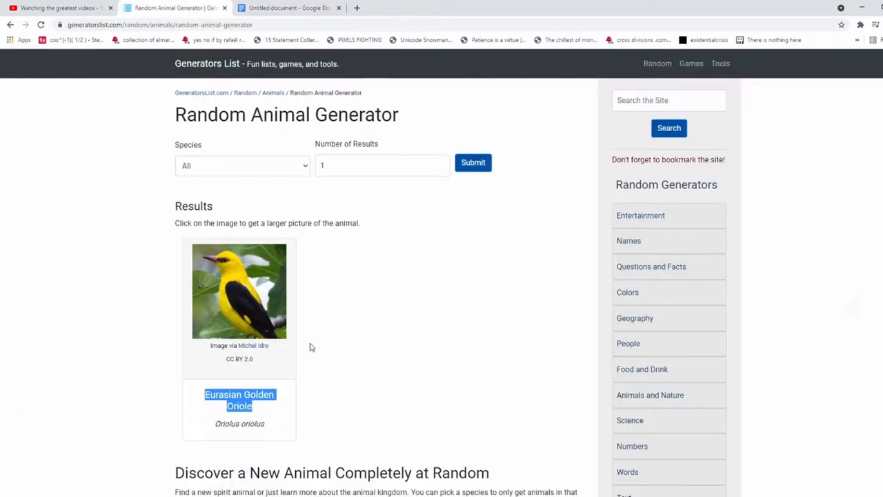
pyautogui.click(472, 163)
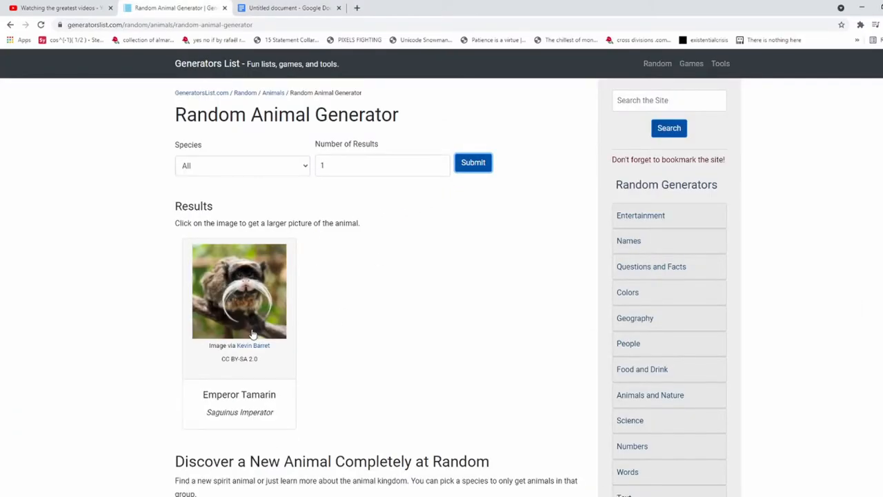
pyautogui.moveTo(232, 387)
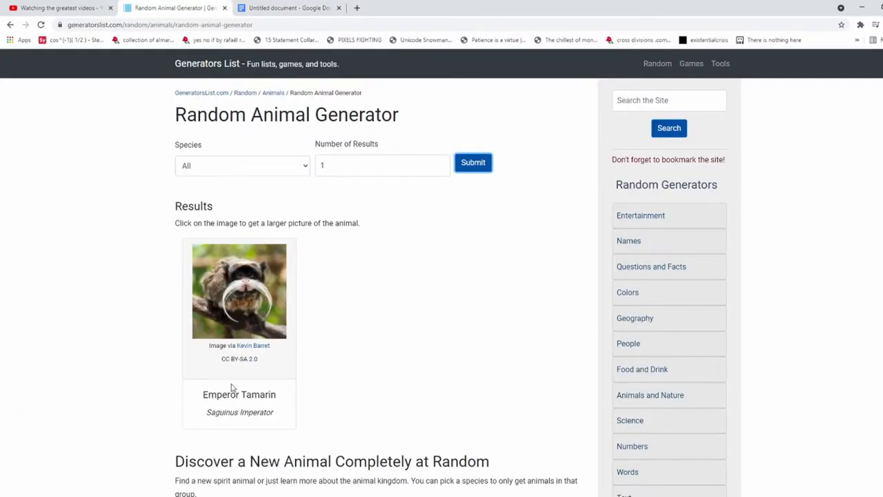
pyautogui.moveTo(232, 306)
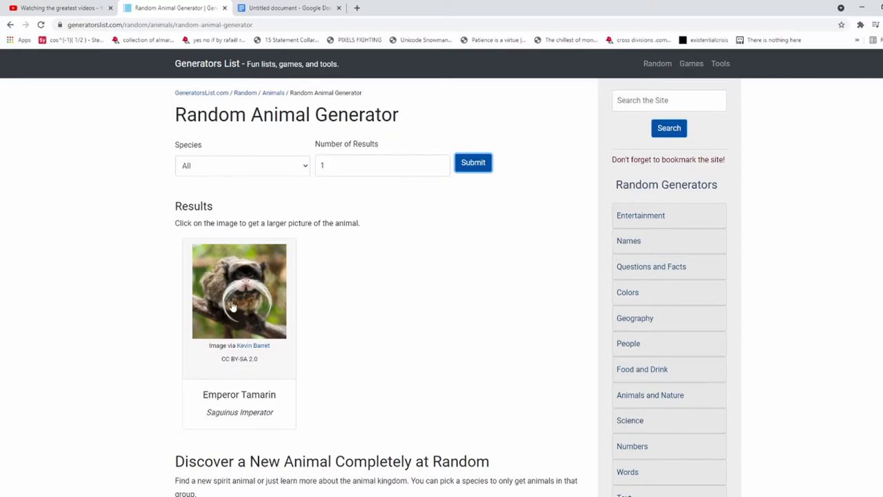
pyautogui.click(289, 8)
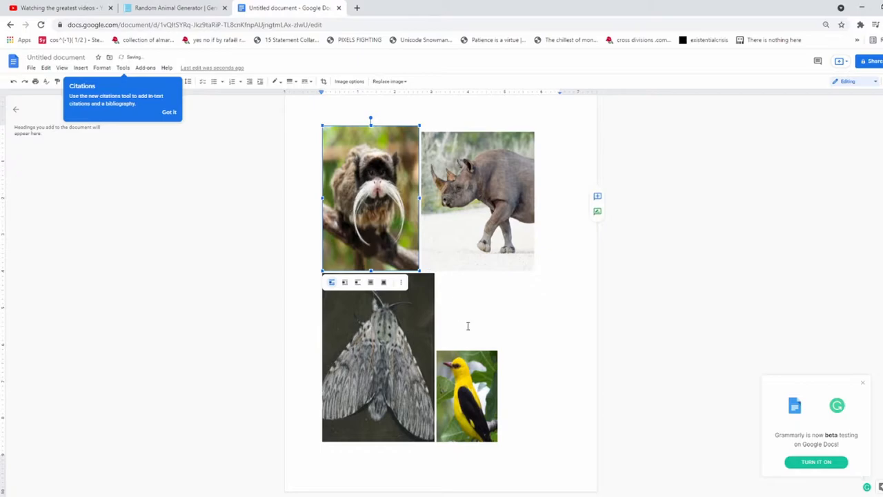
pyautogui.click(173, 8)
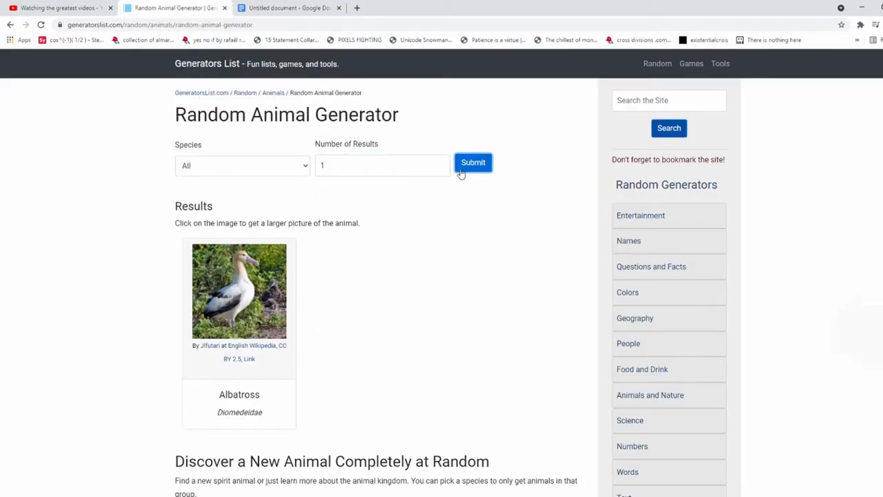
pyautogui.moveTo(241, 292)
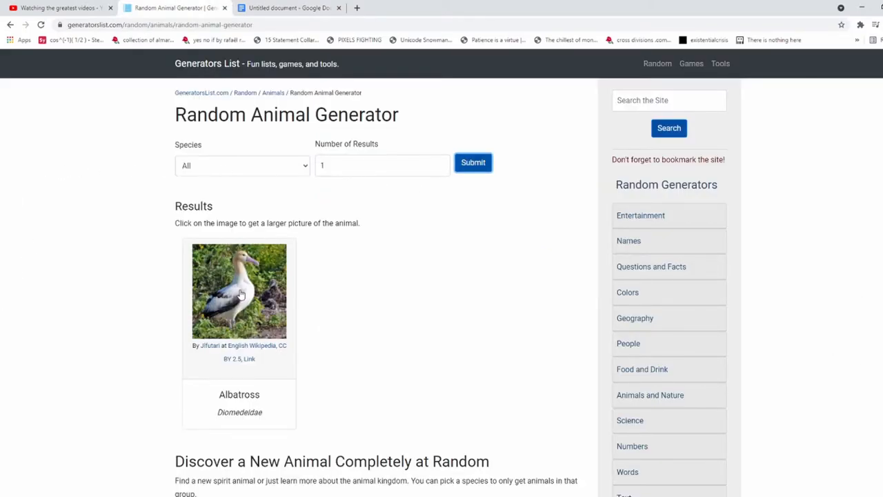
# Search Google for 'how big are albatross' and view the size results
pyautogui.click(403, 8)
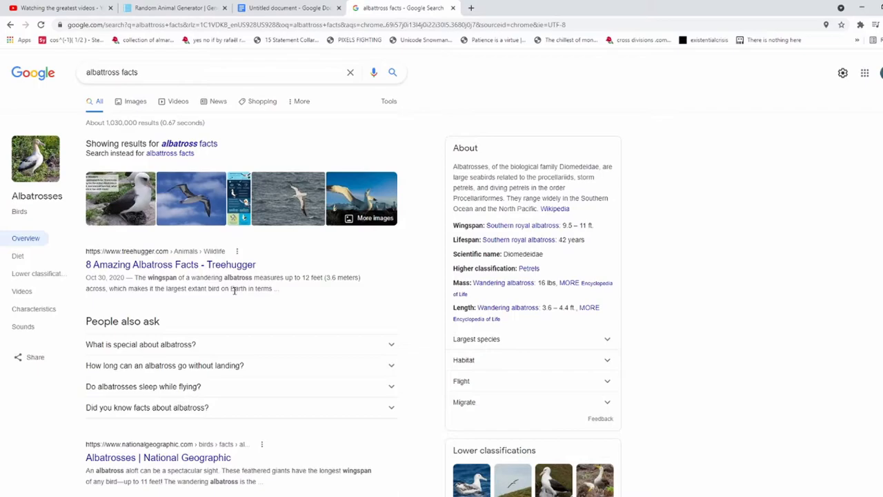
pyautogui.moveTo(320, 88)
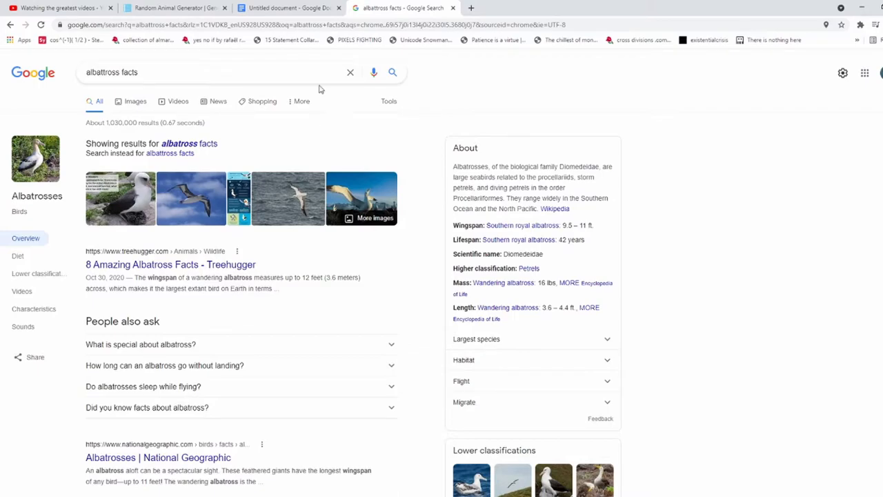
pyautogui.click(207, 72)
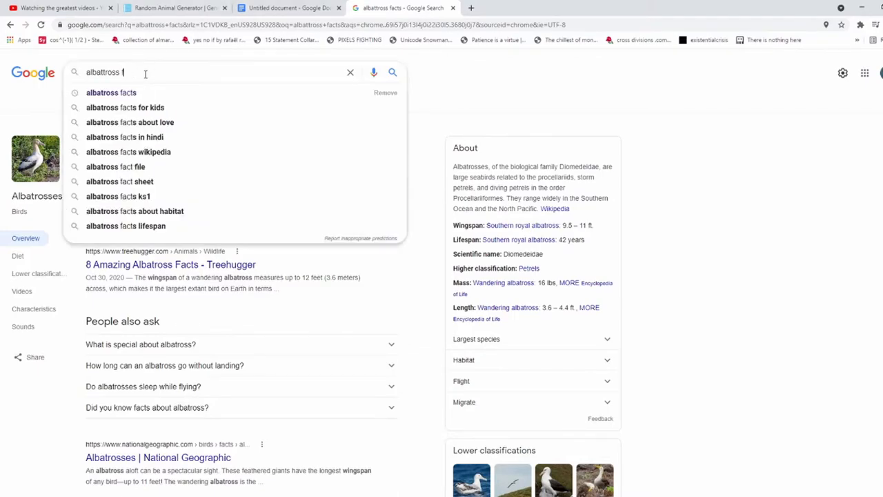
pyautogui.write('how big')
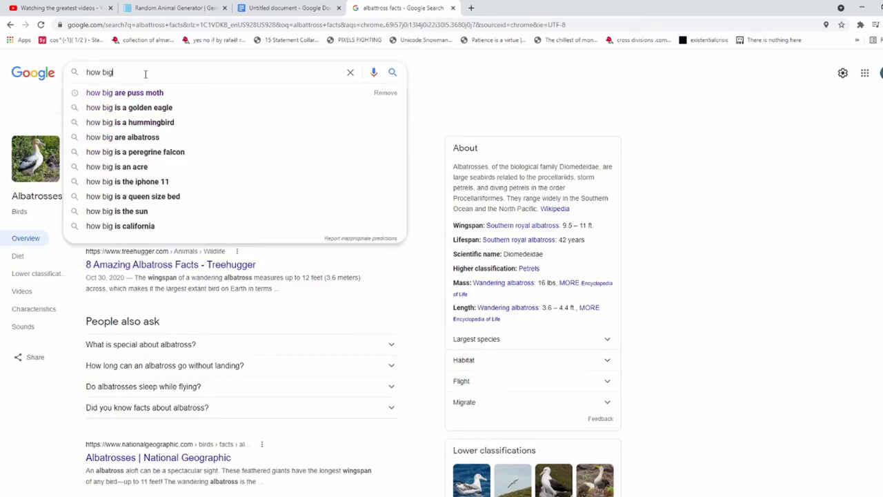
pyautogui.write('are alb')
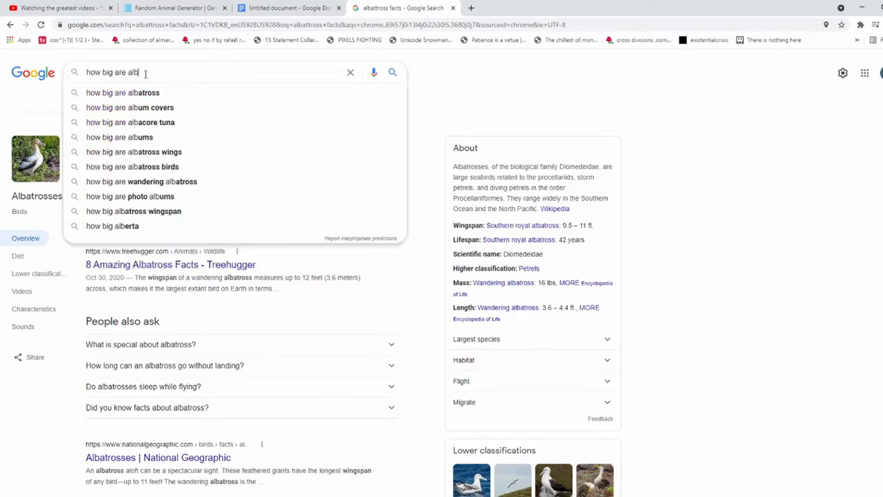
pyautogui.click(122, 93)
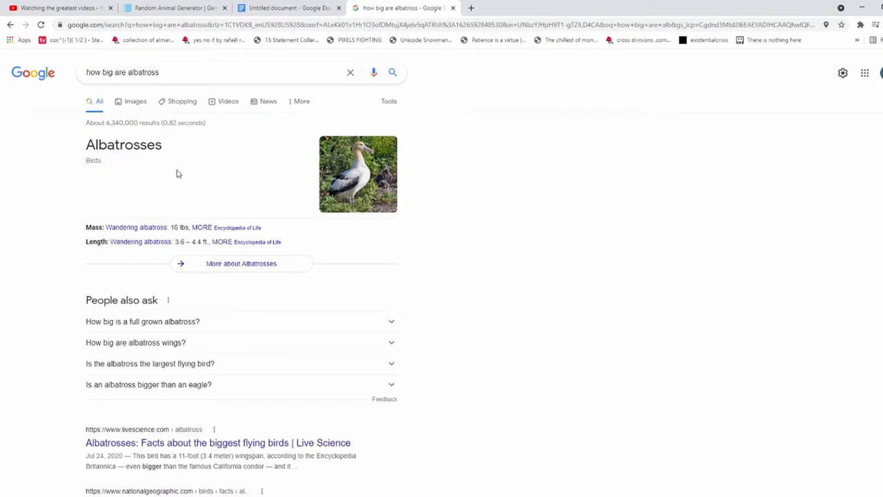
pyautogui.moveTo(208, 268)
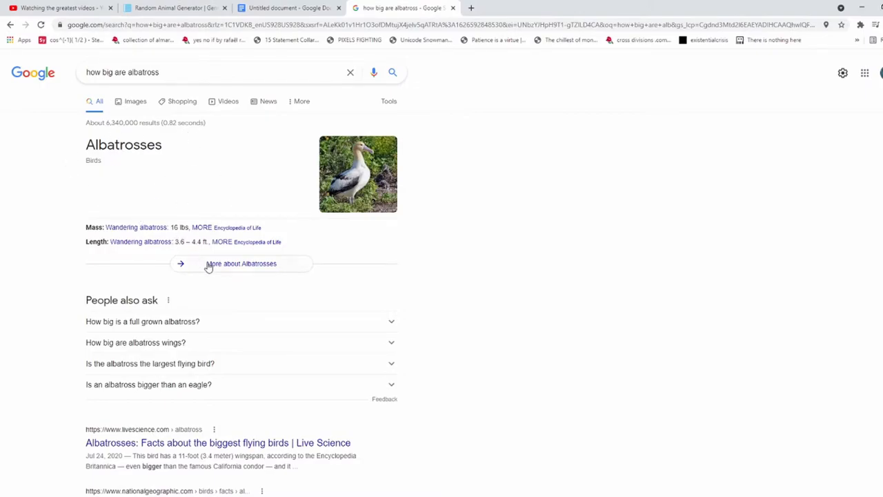
pyautogui.click(176, 9)
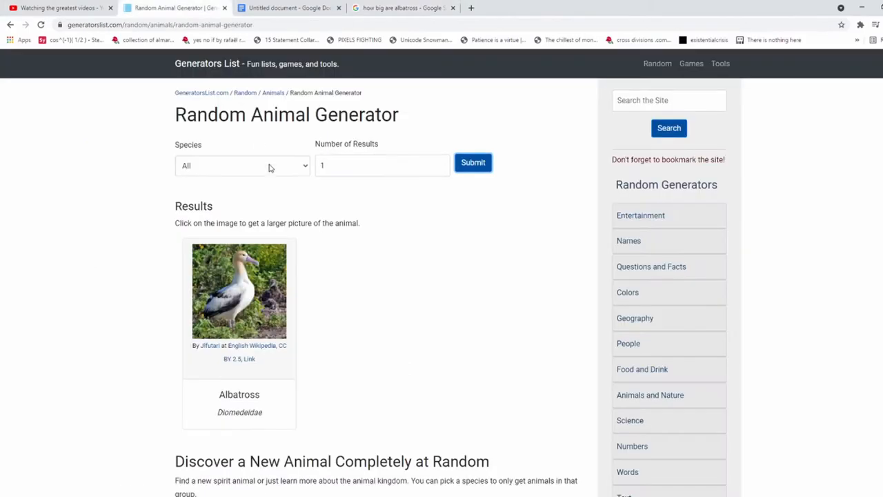
# Place the photo of people measuring an albatross wingspan into the Doc beside the moth
pyautogui.click(403, 8)
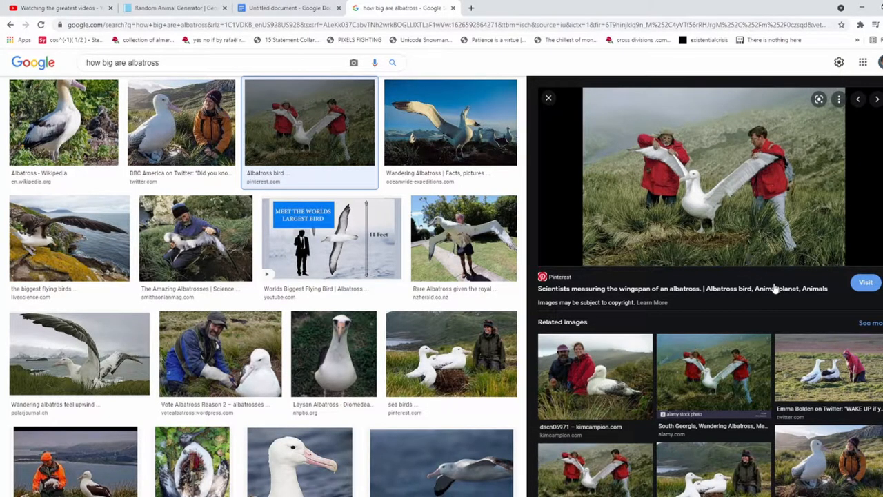
pyautogui.click(353, 62)
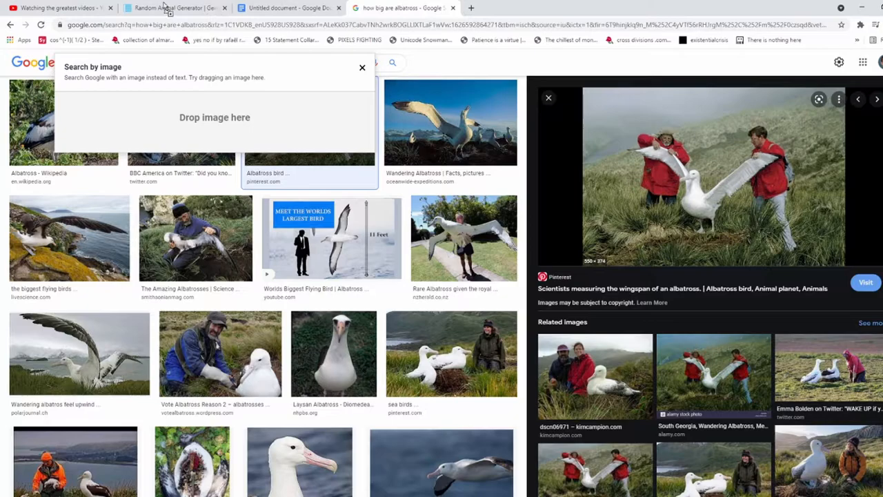
pyautogui.click(286, 8)
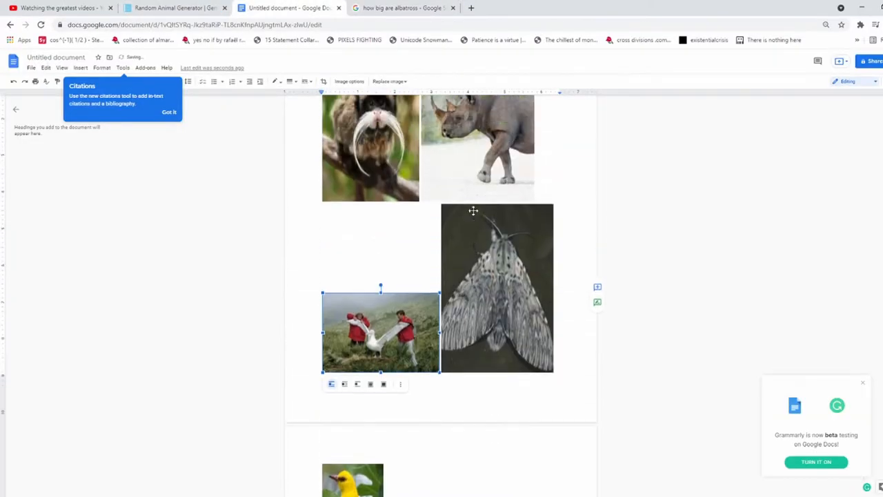
pyautogui.scroll(3)
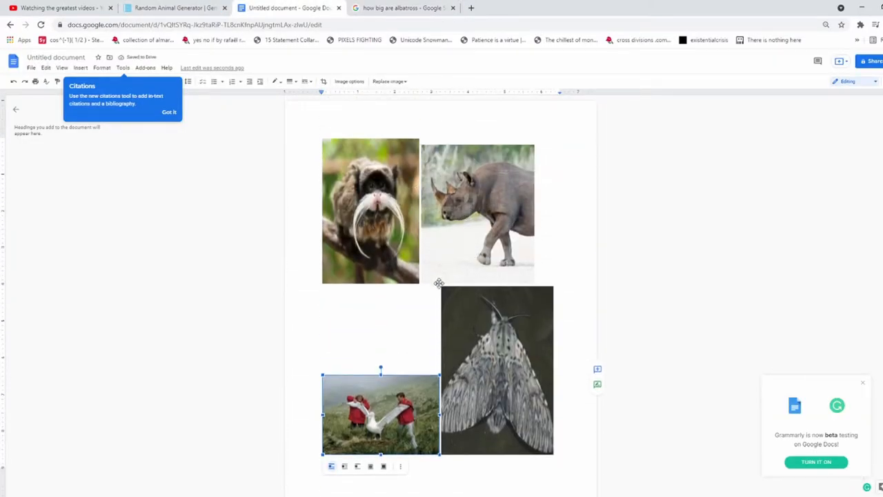
pyautogui.scroll(-3)
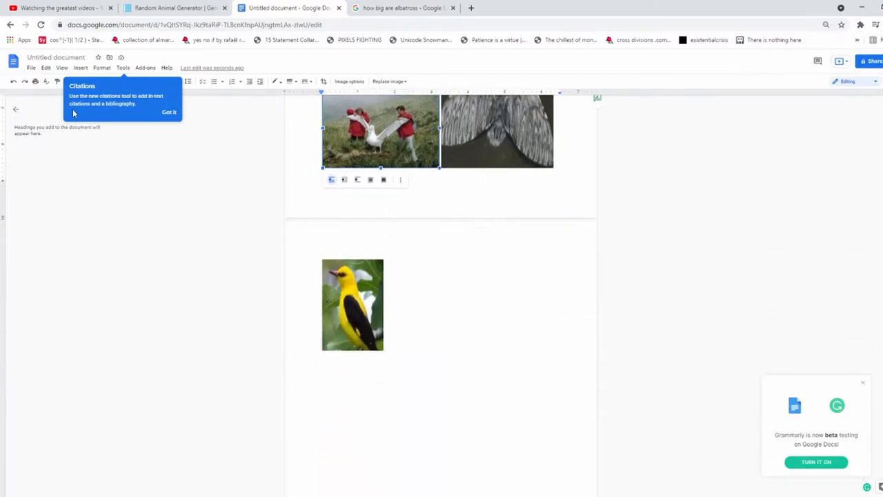
pyautogui.click(174, 9)
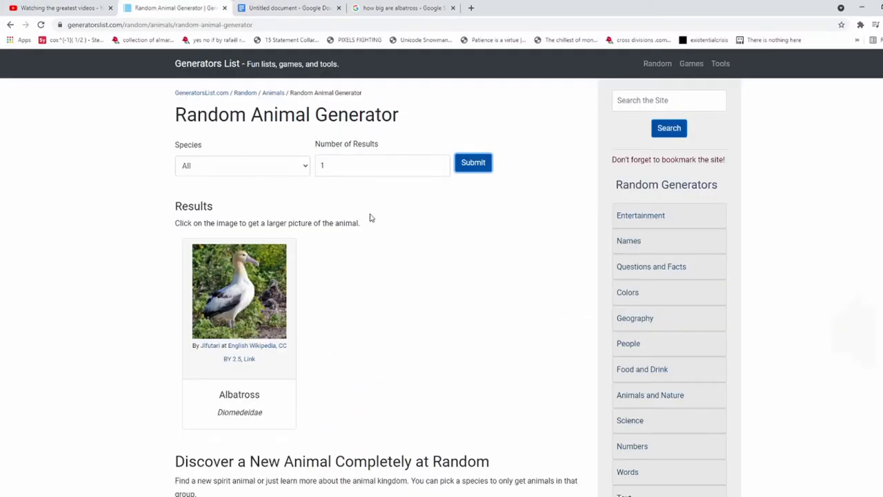
# Generate a Crab-Eating Macaque, check the Doc's photo grid, and move to the Google search page
pyautogui.click(472, 163)
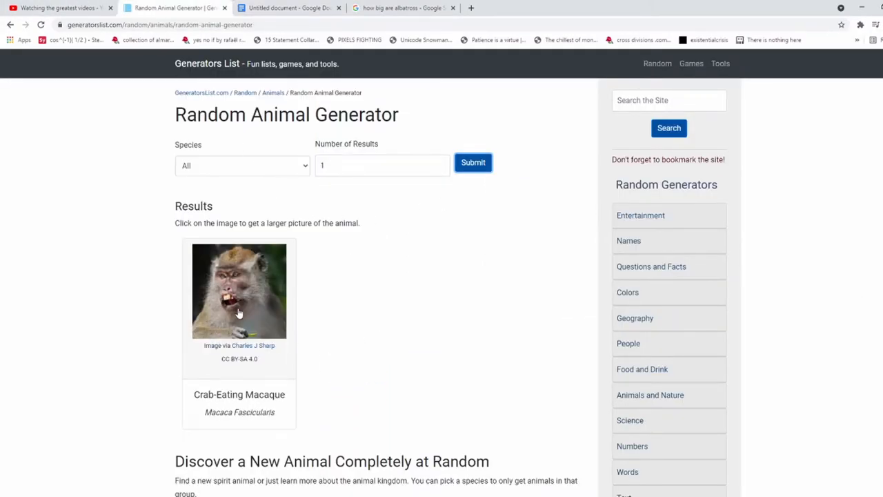
pyautogui.click(289, 8)
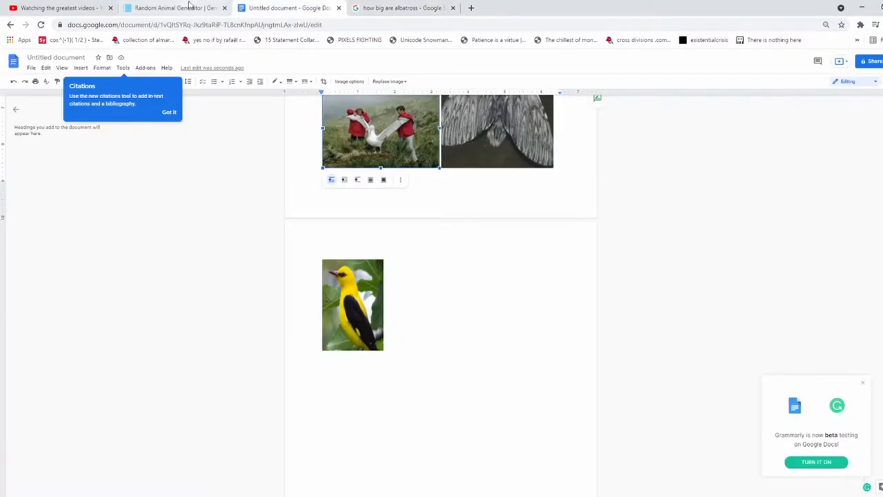
pyautogui.click(174, 8)
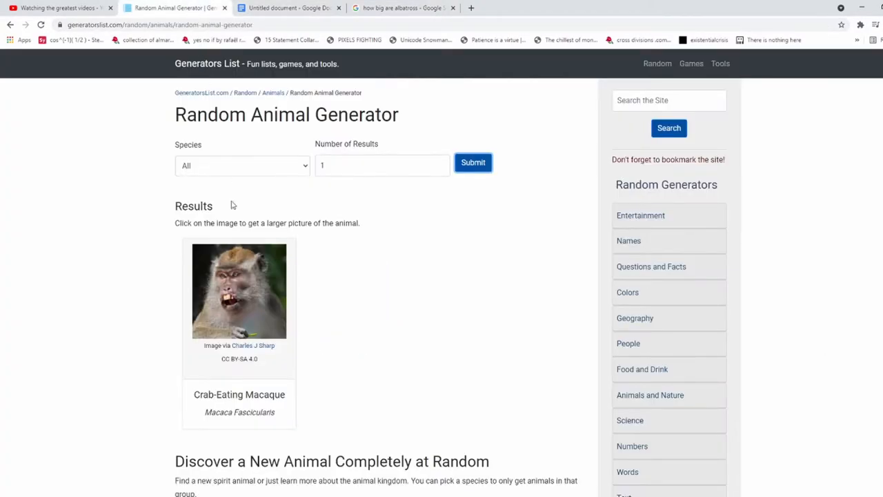
pyautogui.moveTo(233, 398)
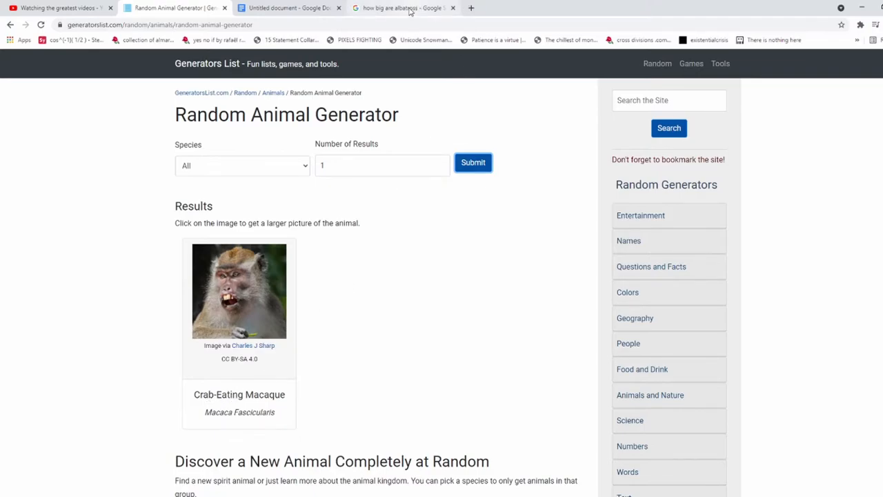
pyautogui.click(403, 8)
pyautogui.write('cran eating ma')
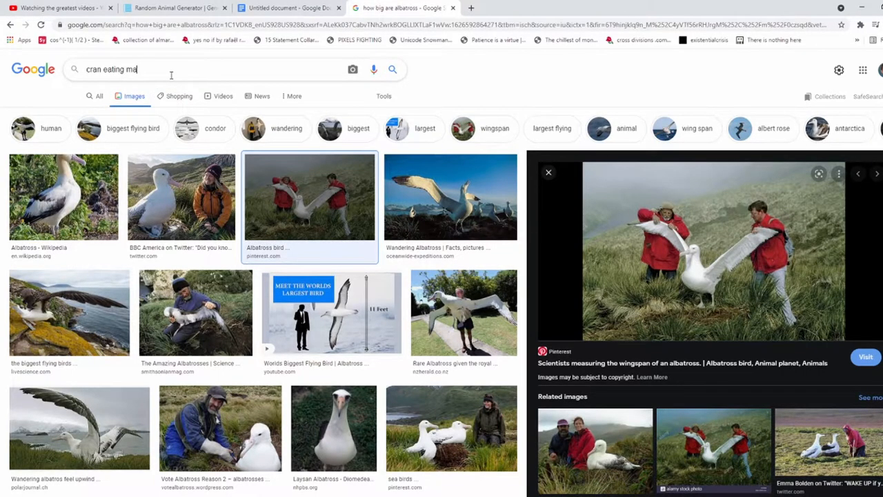
# Search 'crab eating macaque', browse its images, then view the general results with its facts panel
pyautogui.press('Return')
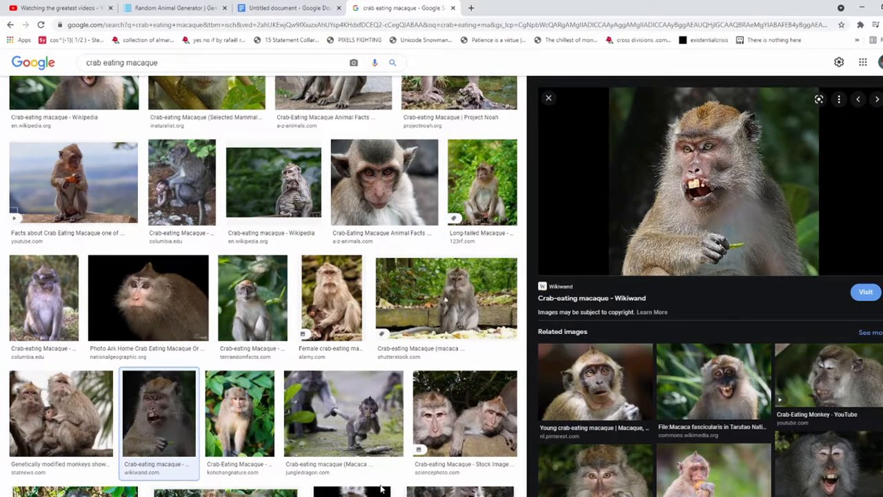
pyautogui.scroll(3)
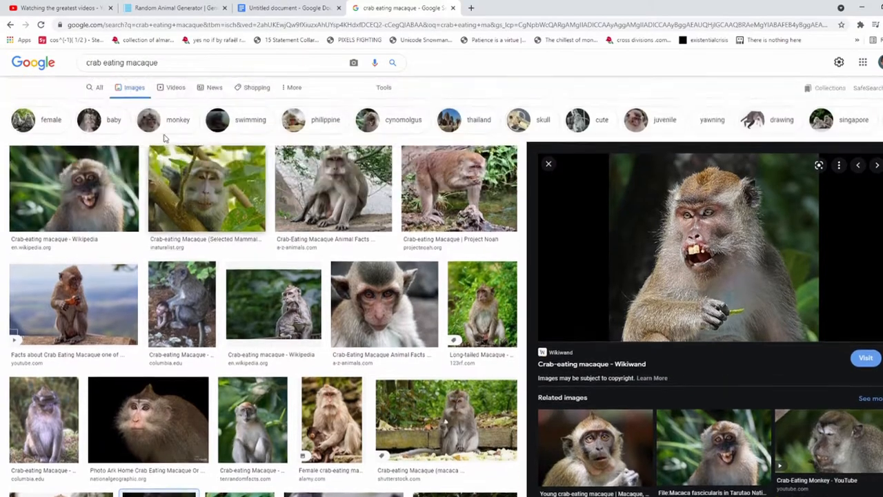
pyautogui.click(100, 87)
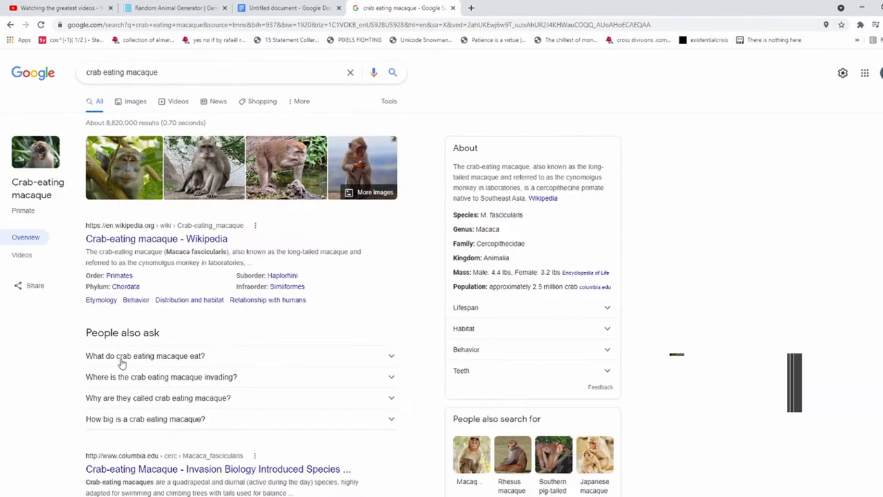
pyautogui.moveTo(204, 323)
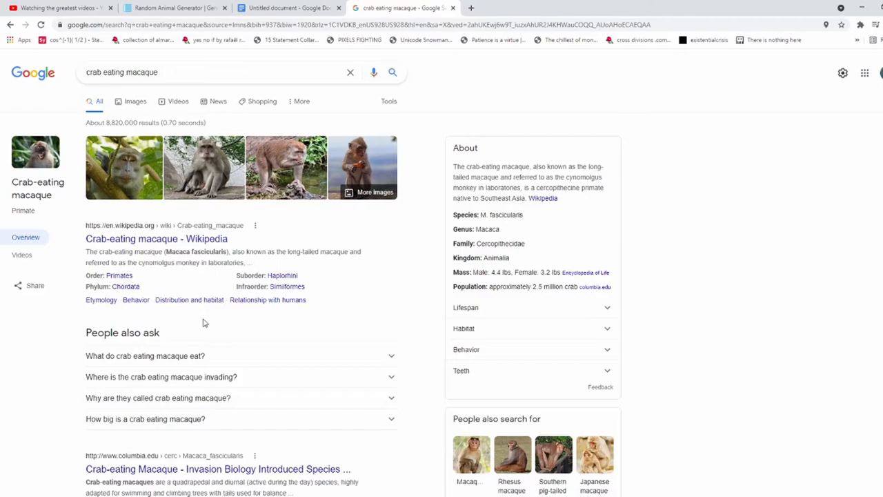
# Read the 'What do crab eating macaque eat?' answer, then return to the macaque image results
pyautogui.scroll(-3)
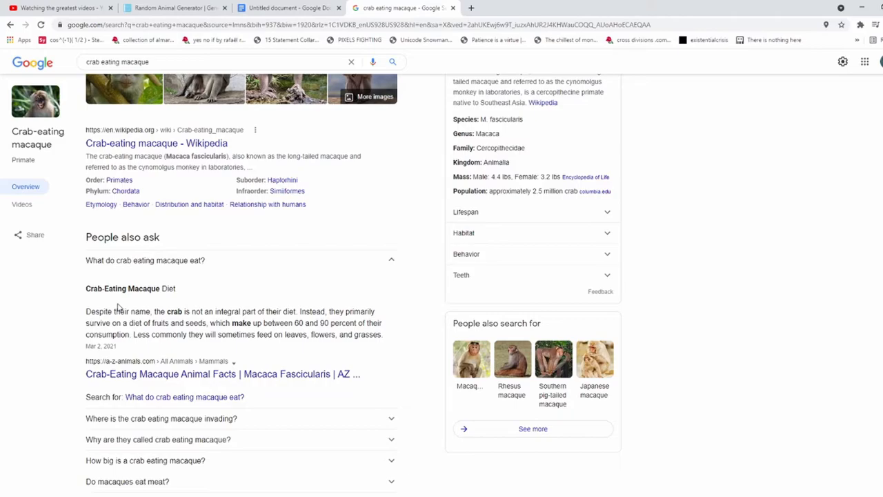
pyautogui.click(135, 96)
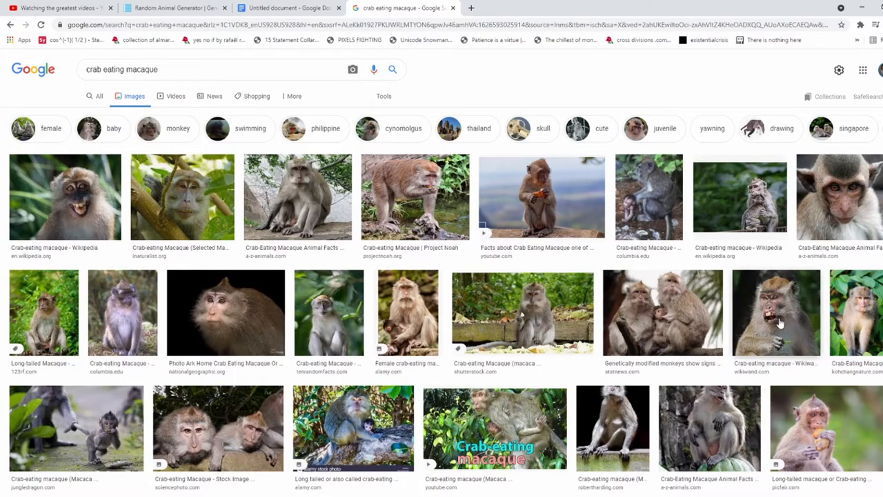
# Place a crab-eating macaque photo beside the oriole in the Doc and generate an Orinoco Crocodile
pyautogui.click(290, 9)
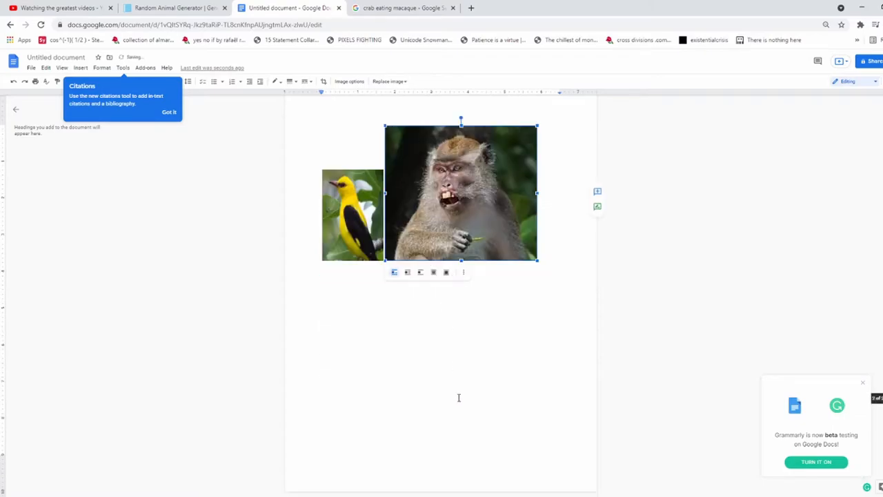
pyautogui.click(173, 8)
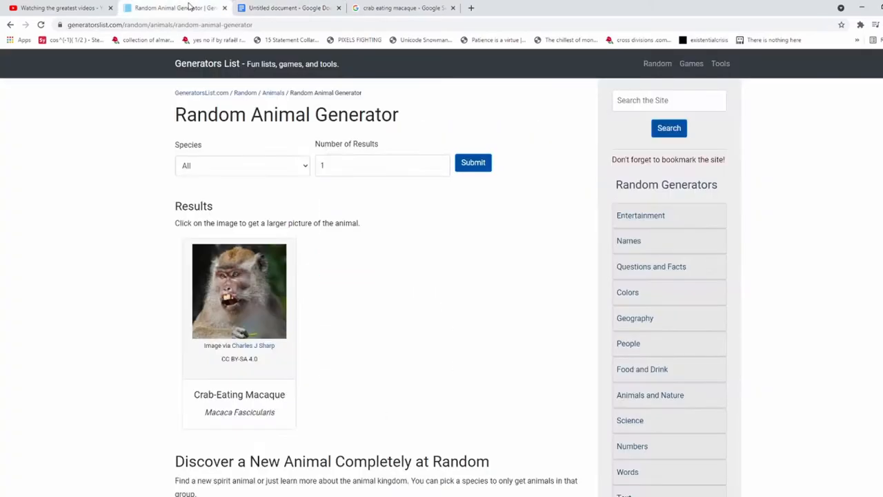
pyautogui.click(472, 163)
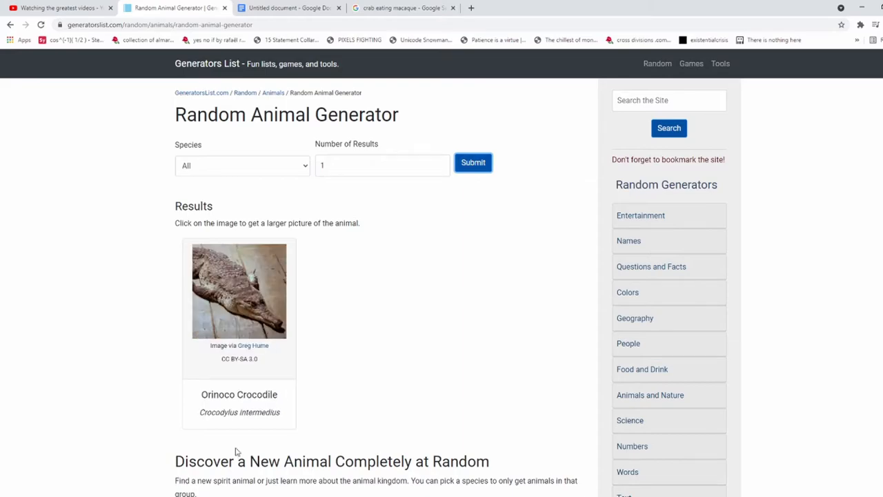
# Select 'Orinoco Crocodile', look up its bite force (~2000 psi) in a new tab, and return to the Doc
pyautogui.doubleClick(239, 394)
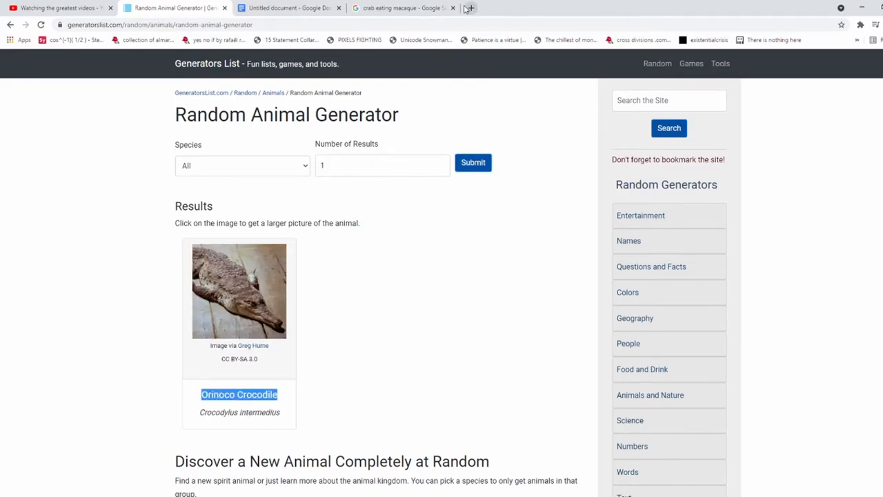
pyautogui.click(469, 8)
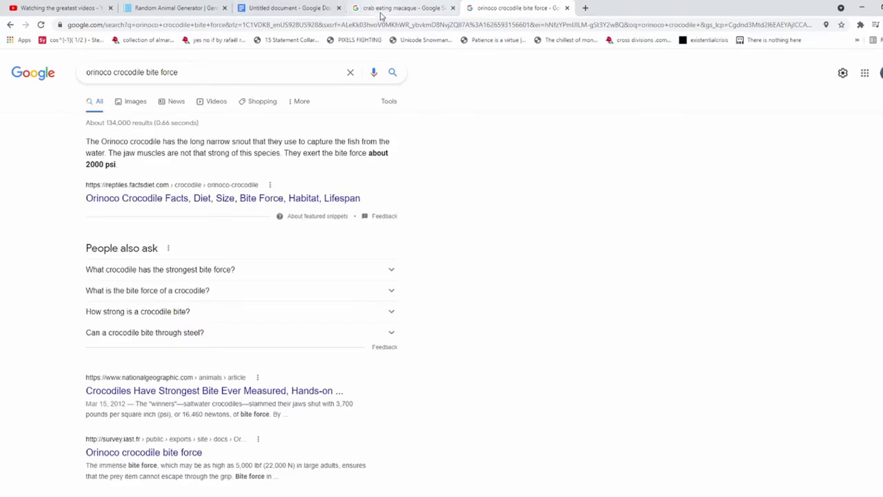
pyautogui.click(290, 8)
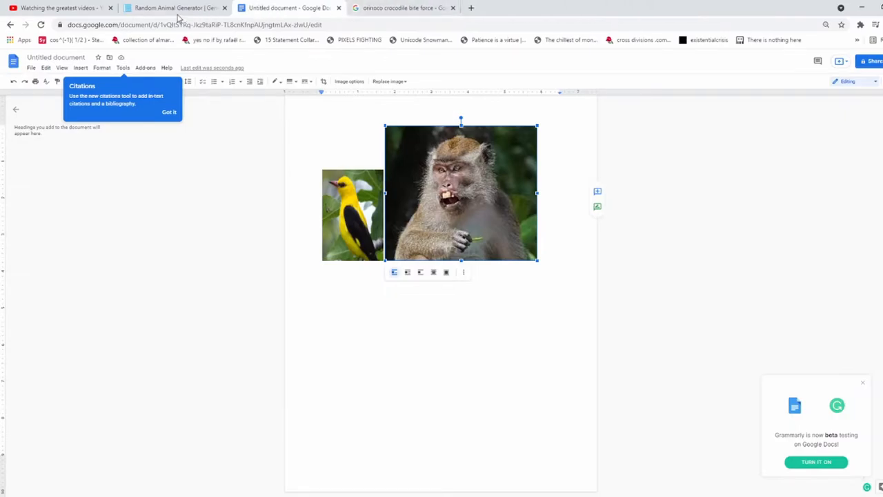
pyautogui.click(172, 9)
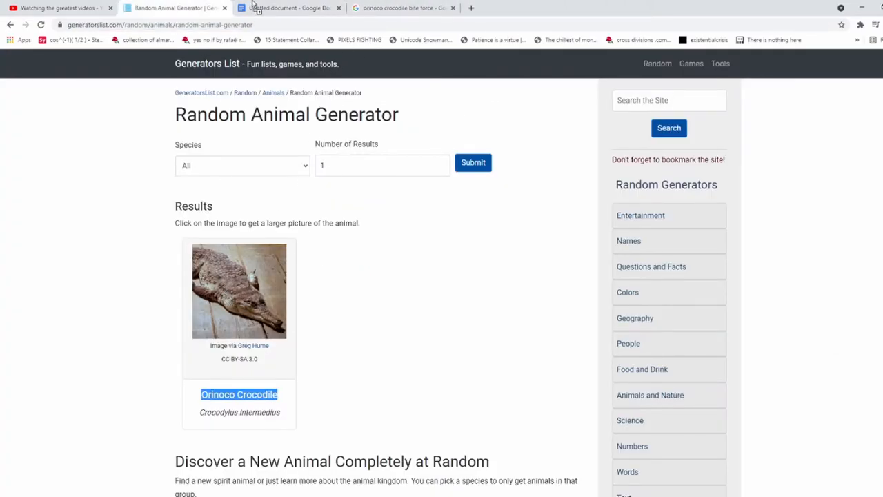
pyautogui.click(290, 8)
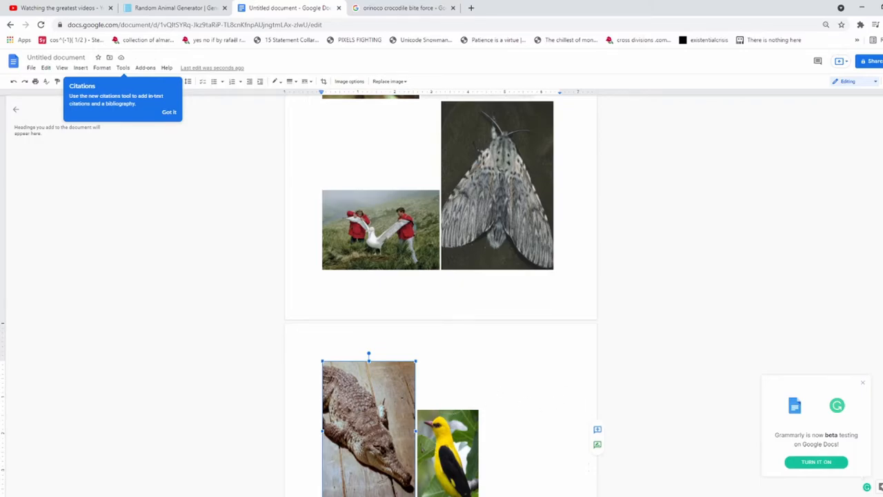
# Place the crocodile photo beside the oriole in the Doc and return to the generator page
pyautogui.scroll(-3)
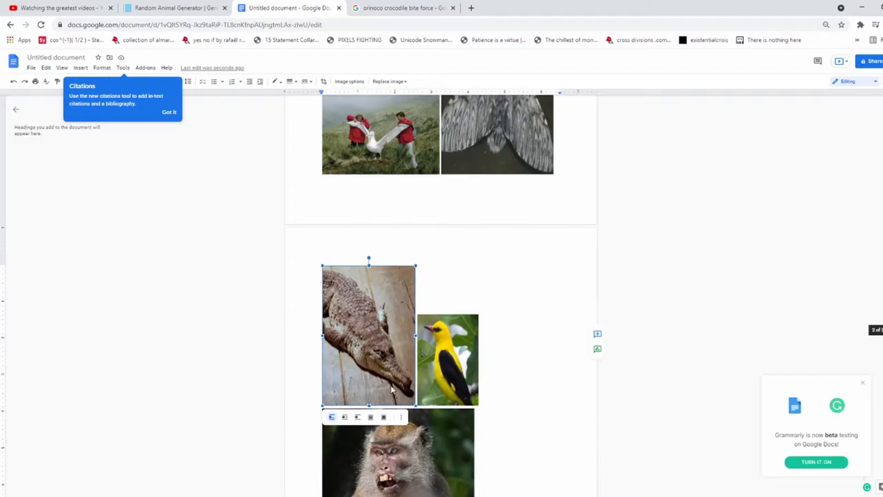
pyautogui.click(172, 8)
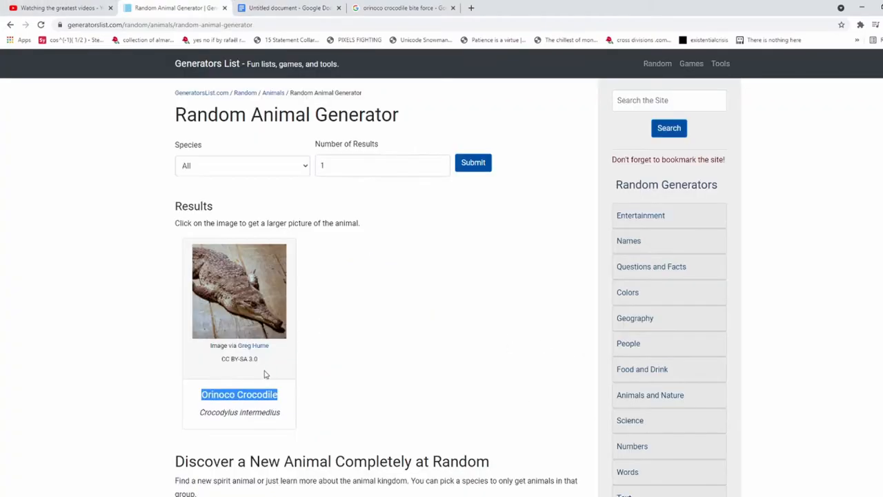
# Browse yellow-eyed penguin image results, preview one photo, then move to the Larry Bird search
pyautogui.click(472, 163)
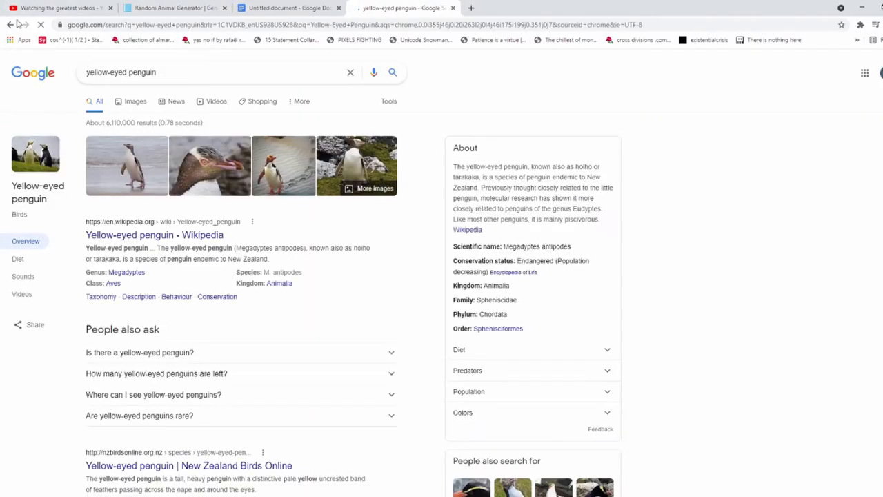
pyautogui.click(135, 100)
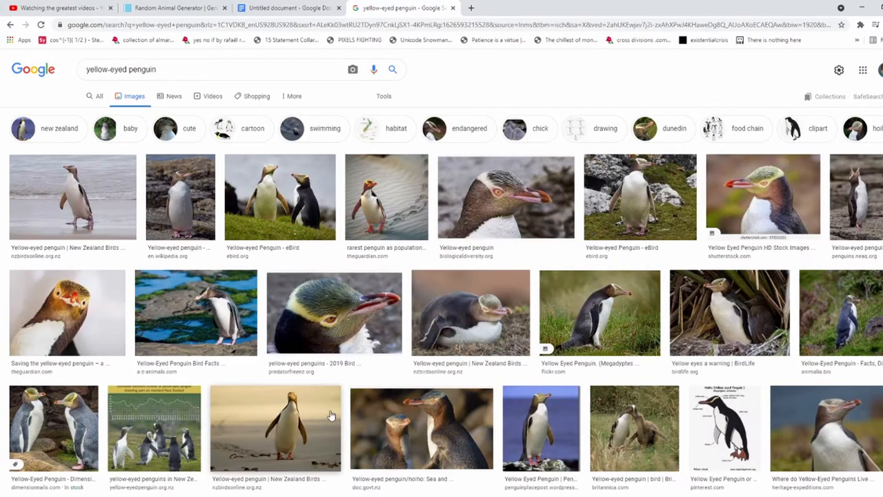
pyautogui.moveTo(296, 469)
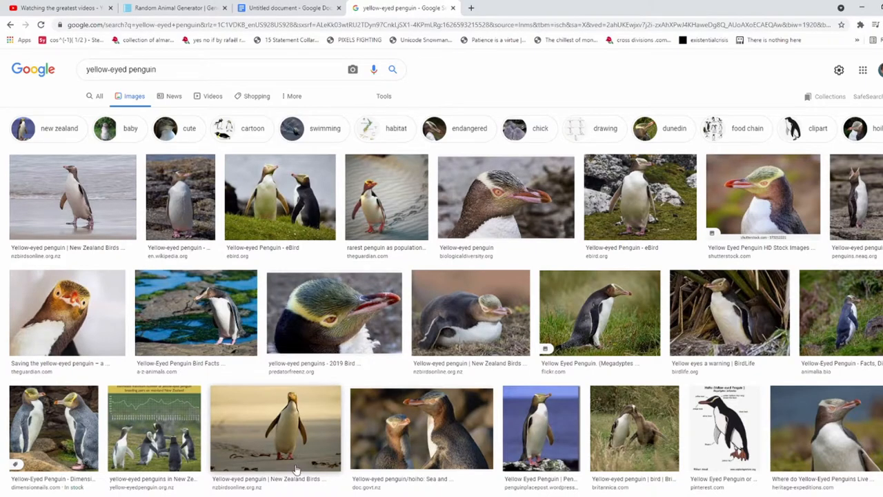
pyautogui.click(762, 196)
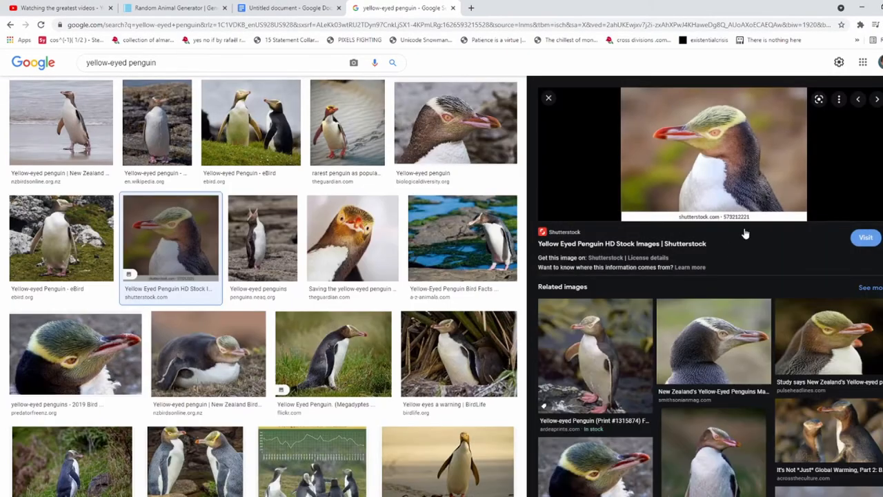
pyautogui.click(513, 8)
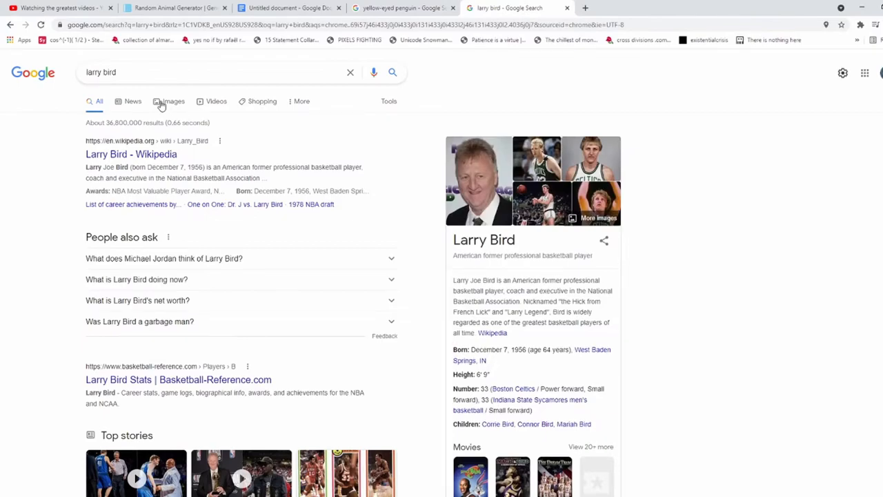
# Browse Larry Bird image results and preview the tomato-face photo and the actor-beside-Celtics portrait
pyautogui.click(171, 102)
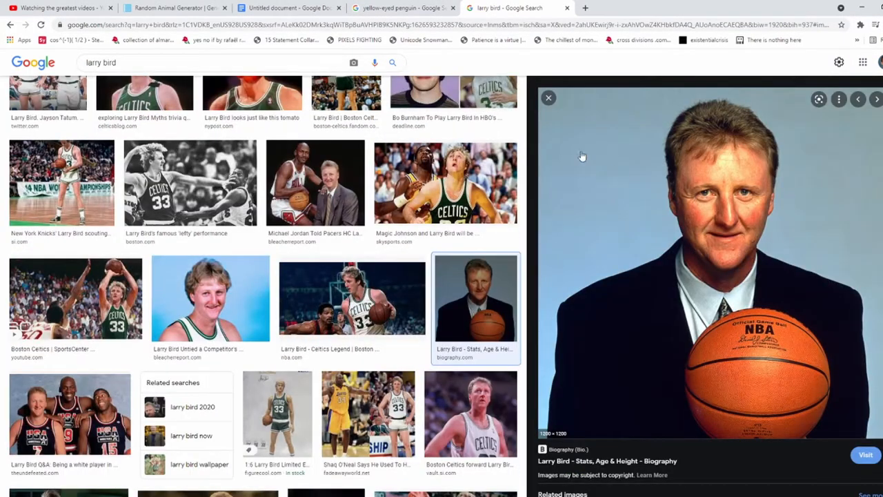
pyautogui.click(288, 8)
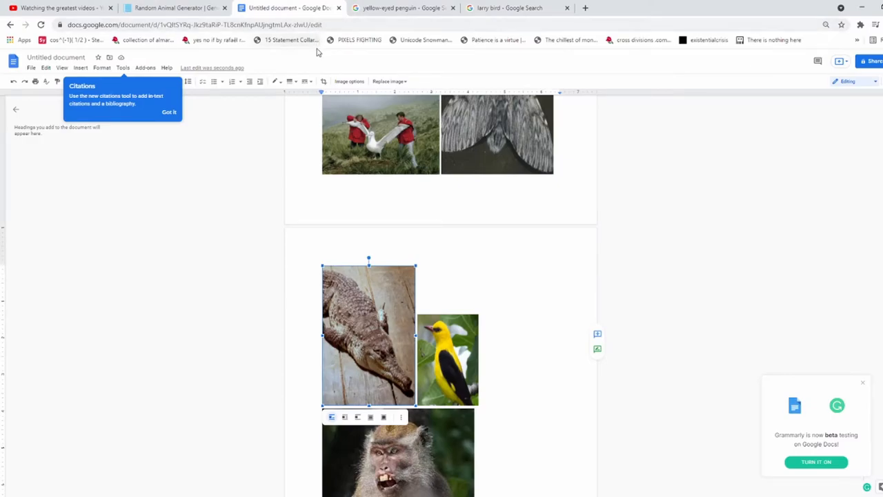
pyautogui.click(403, 8)
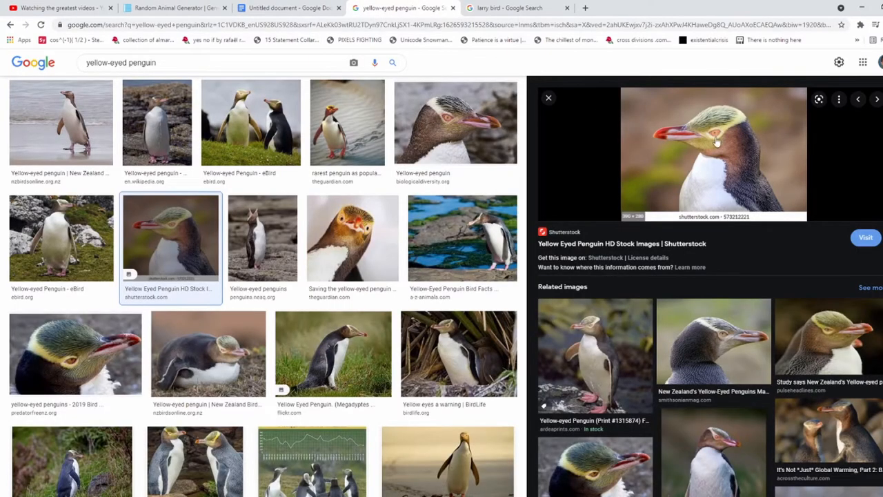
pyautogui.click(513, 9)
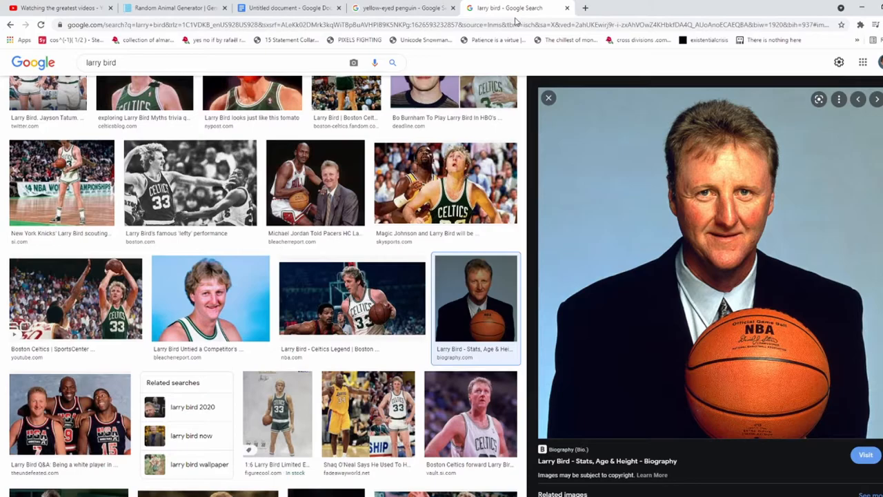
pyautogui.moveTo(444, 276)
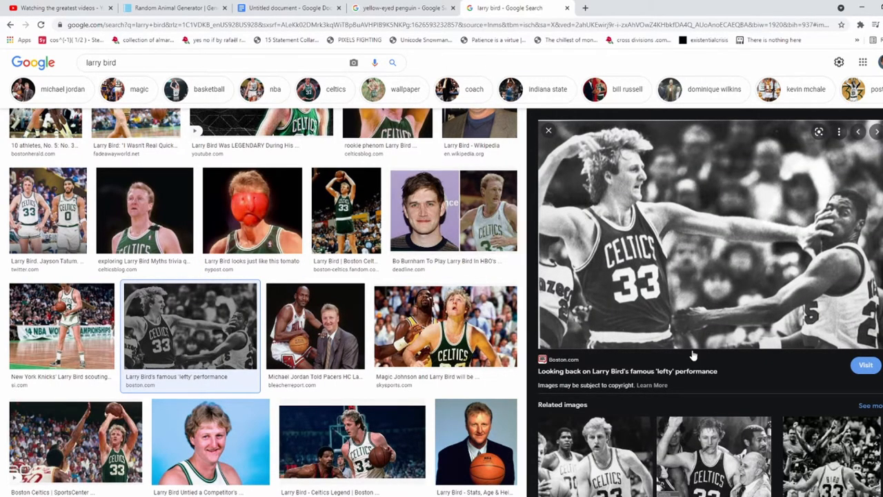
pyautogui.click(251, 210)
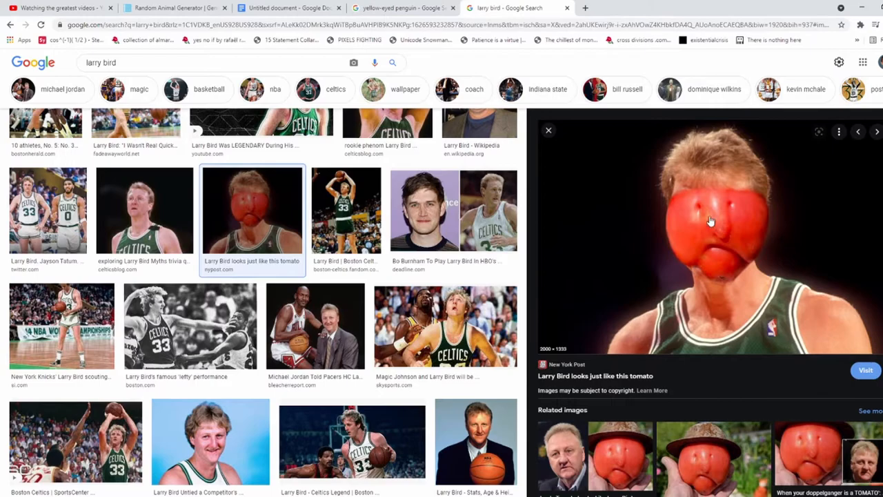
pyautogui.click(452, 210)
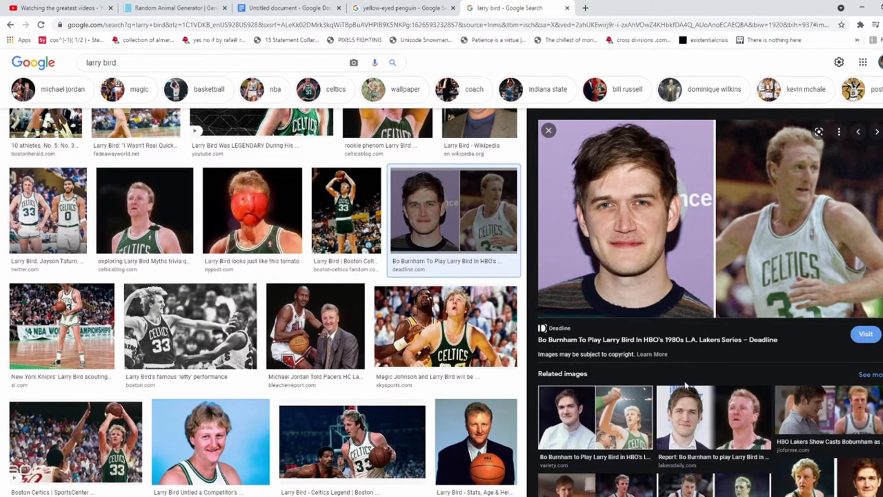
# Add the Larry Bird Celtics photo below the animal pictures in the Doc and return to the generator
pyautogui.click(290, 9)
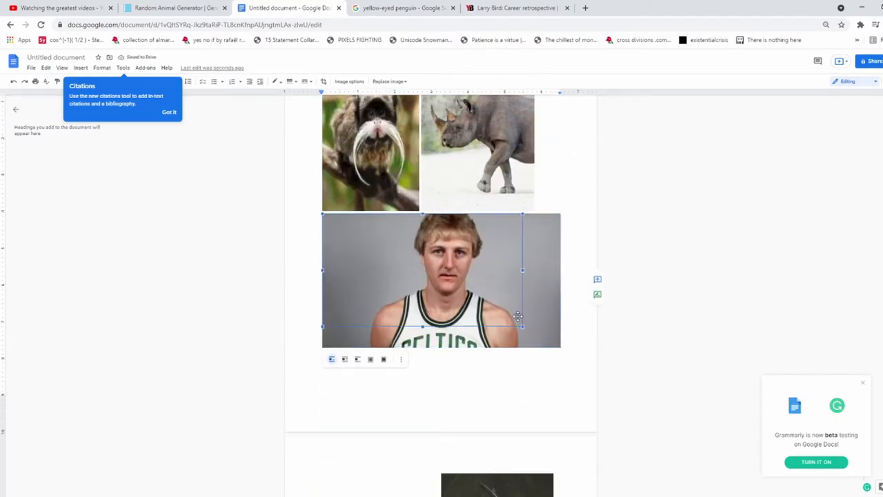
pyautogui.click(174, 8)
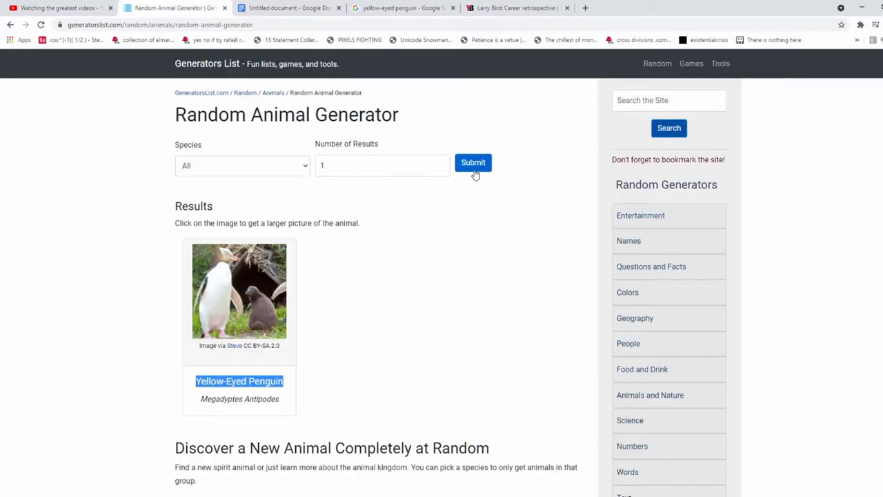
# Generate a new random animal, the Tapanuli orangutan, and search it on Google
pyautogui.click(474, 163)
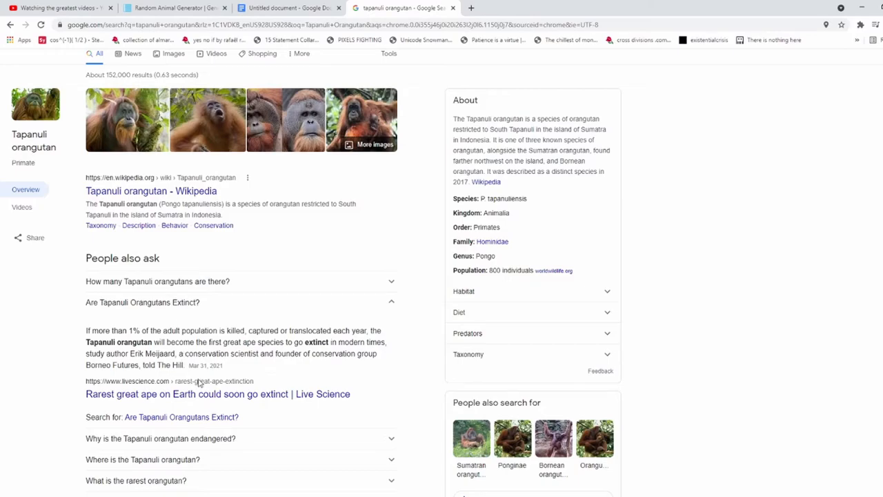
pyautogui.moveTo(232, 301)
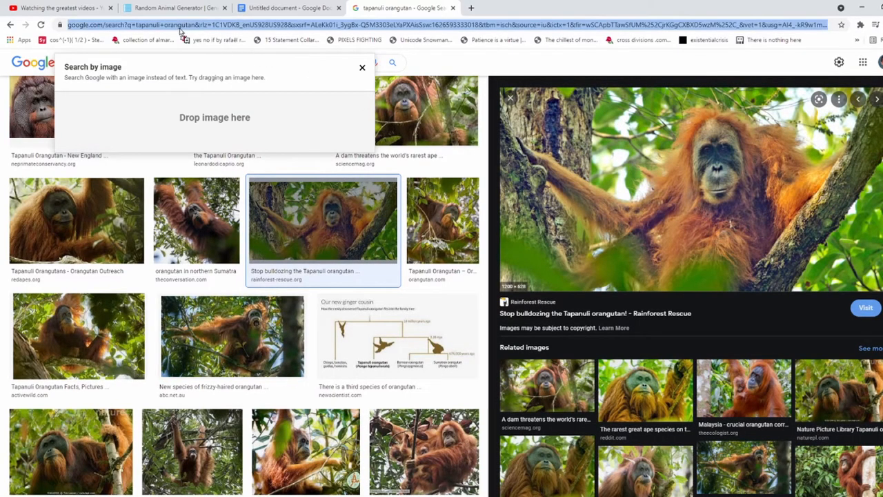
# Add the Tapanuli orangutan photo beside the tamarin in the Doc and return to the generator showing a Common Buzzard
pyautogui.click(290, 8)
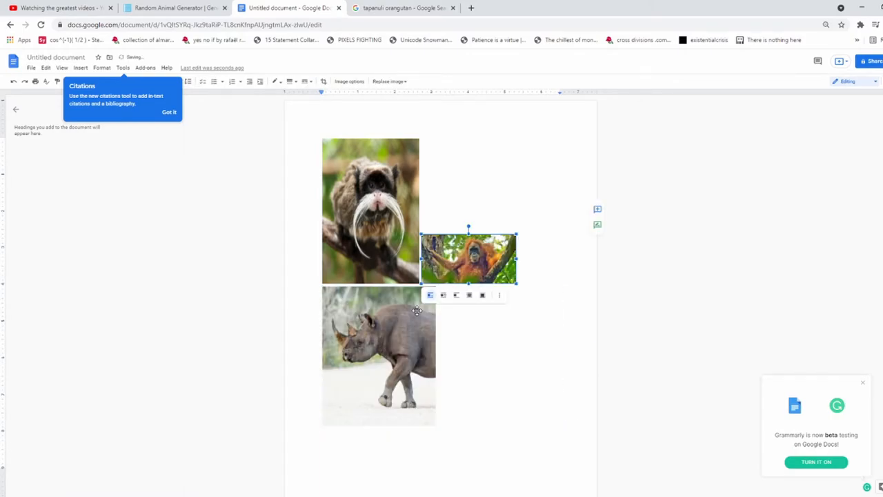
pyautogui.moveTo(566, 320)
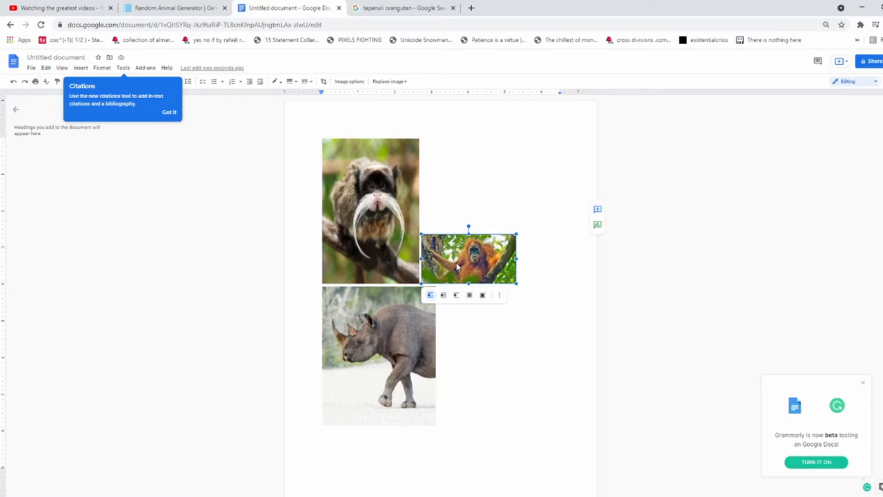
pyautogui.click(175, 8)
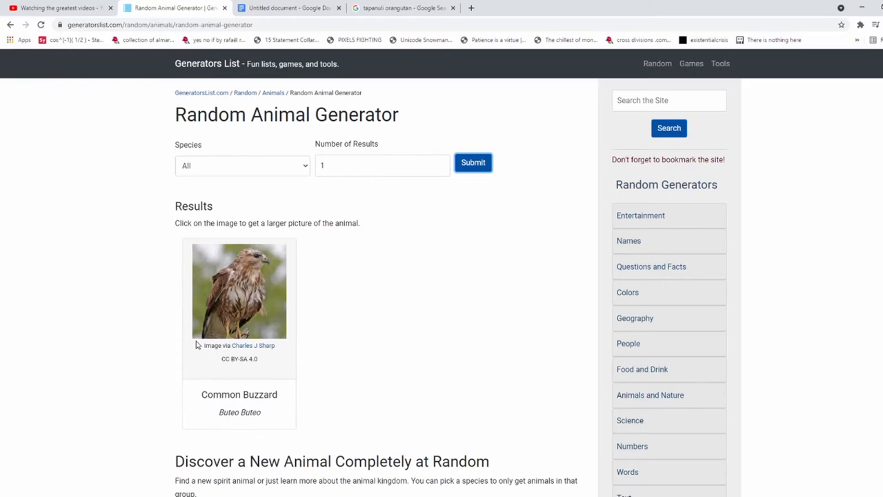
pyautogui.moveTo(193, 348)
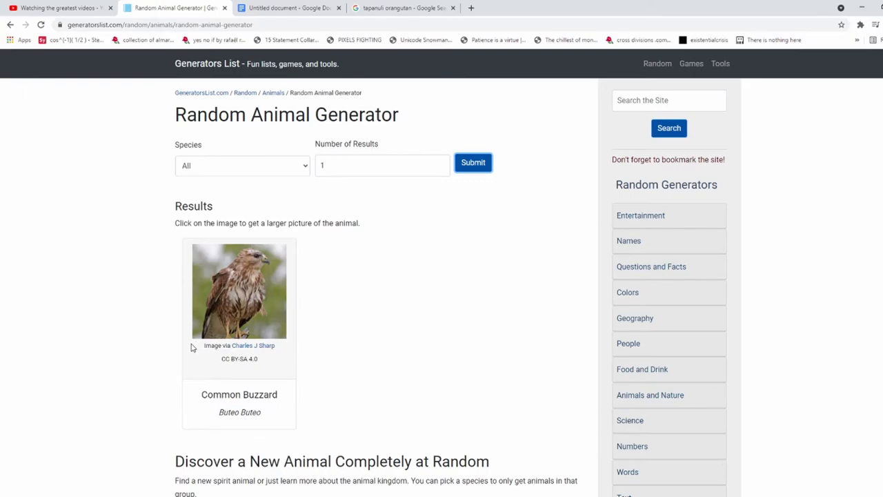
# Search 'common buzzard' in a new tab, add a buzzard photo beside the macaque in the Doc, and return to the generator
pyautogui.doubleClick(239, 395)
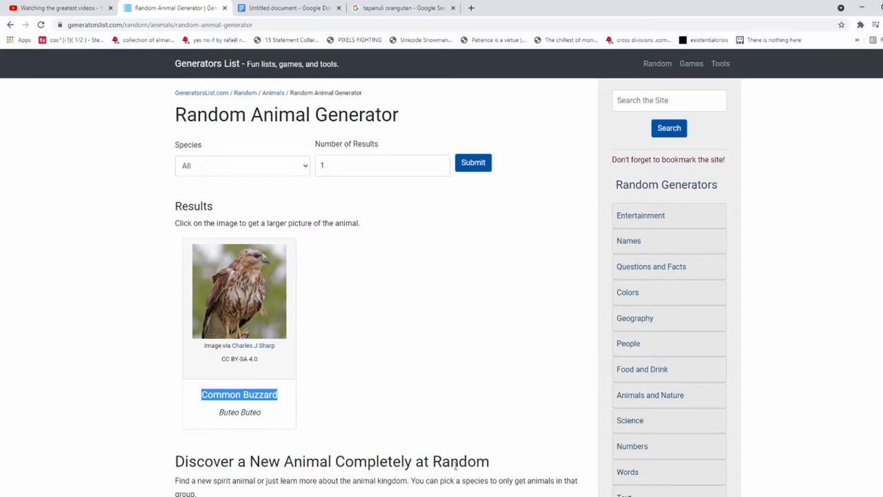
pyautogui.click(471, 8)
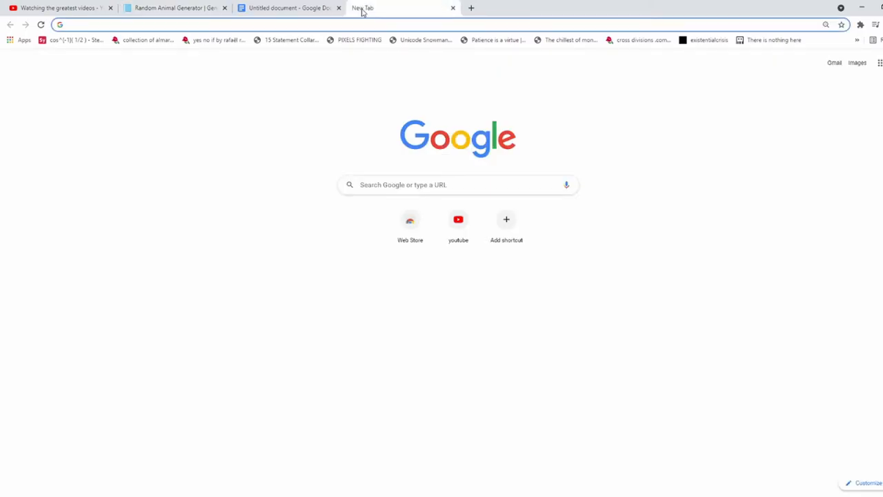
pyautogui.write('common buzzard')
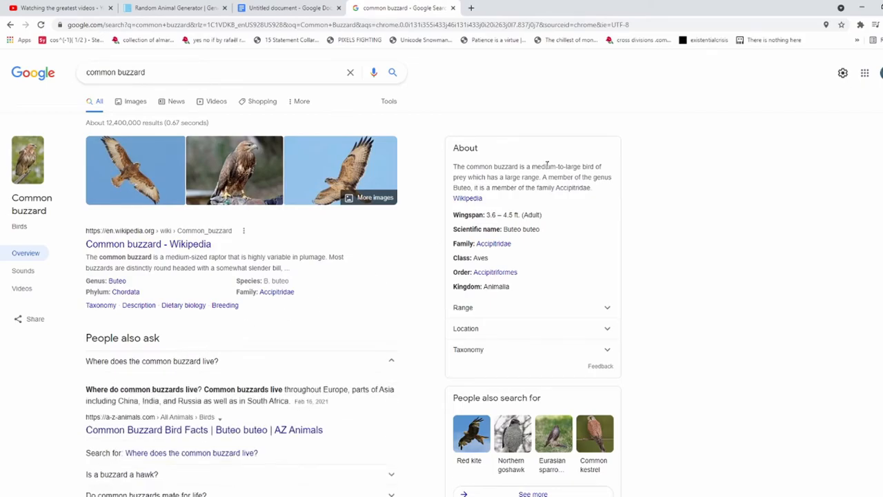
pyautogui.click(174, 9)
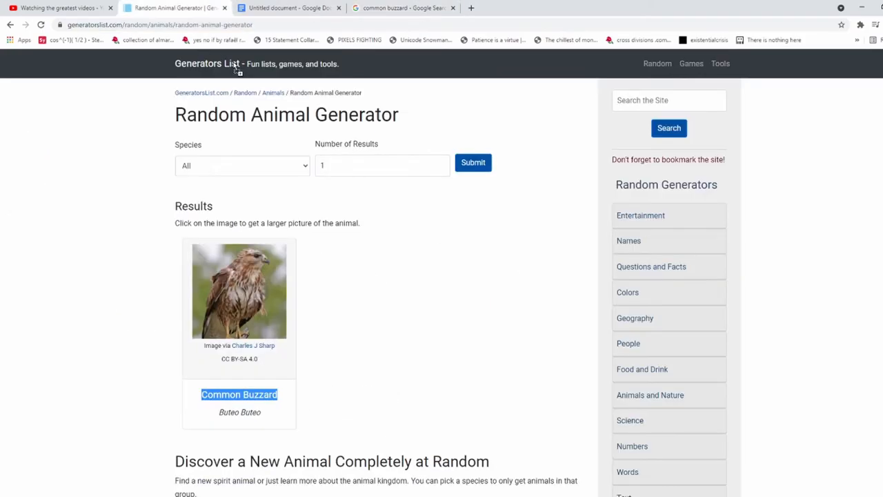
pyautogui.click(287, 8)
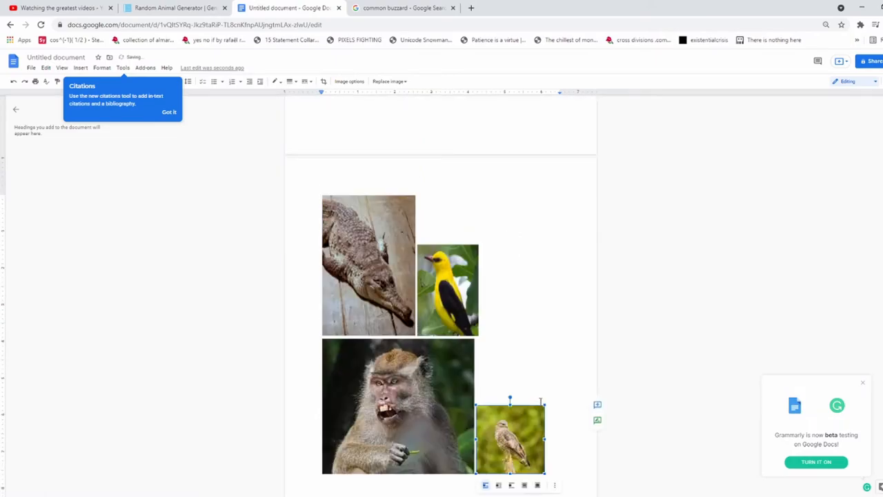
pyautogui.click(173, 9)
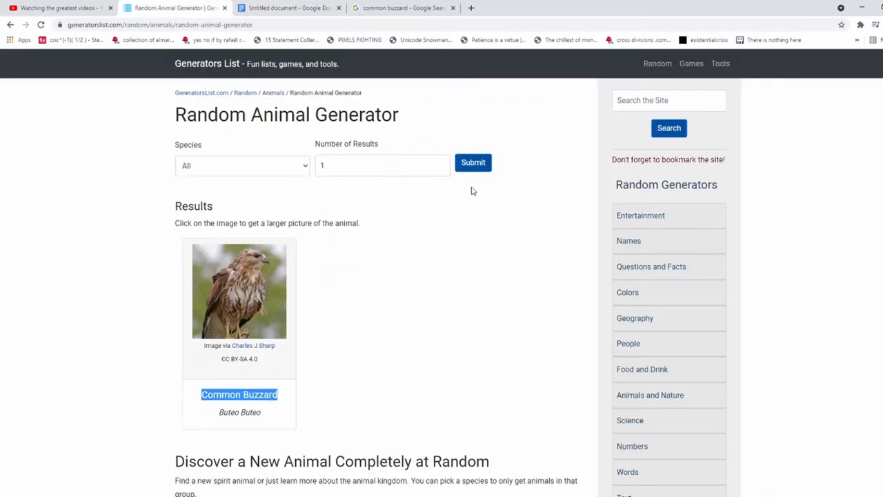
# Generate a Crested Penguin, preview an erect-crested penguin image and carry it to the Doc tab
pyautogui.click(472, 163)
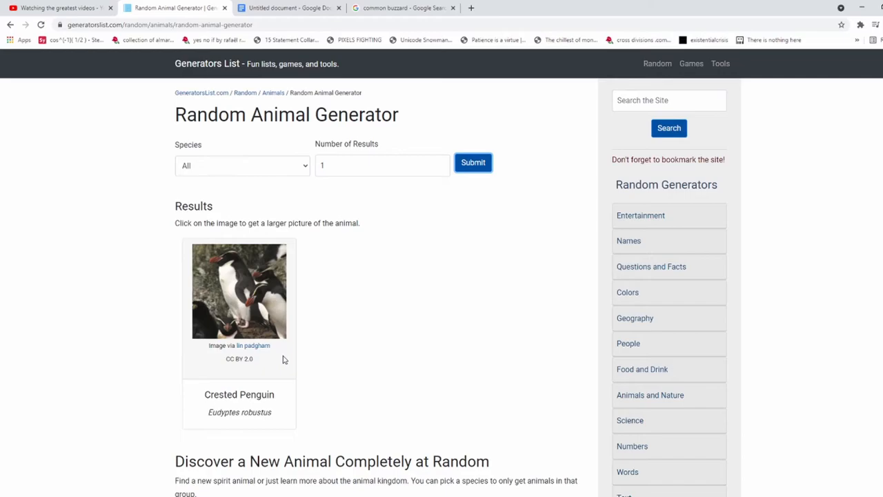
pyautogui.moveTo(209, 391)
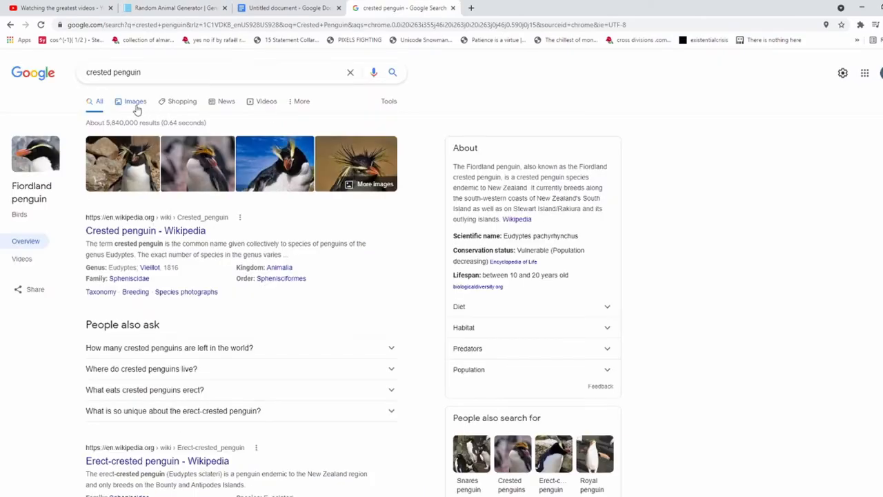
pyautogui.click(135, 101)
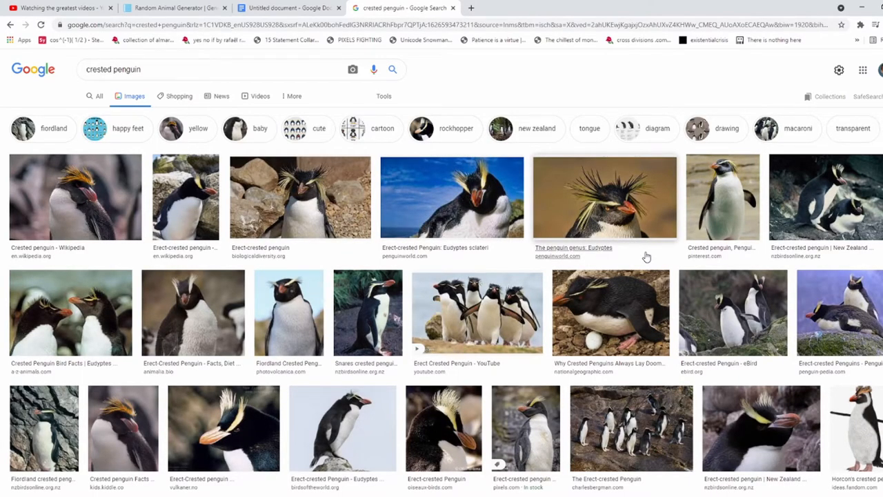
pyautogui.click(452, 196)
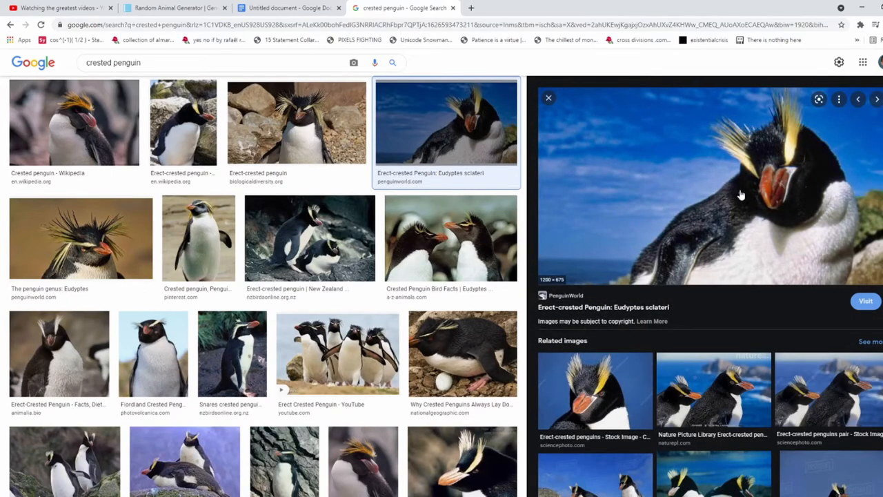
pyautogui.click(353, 62)
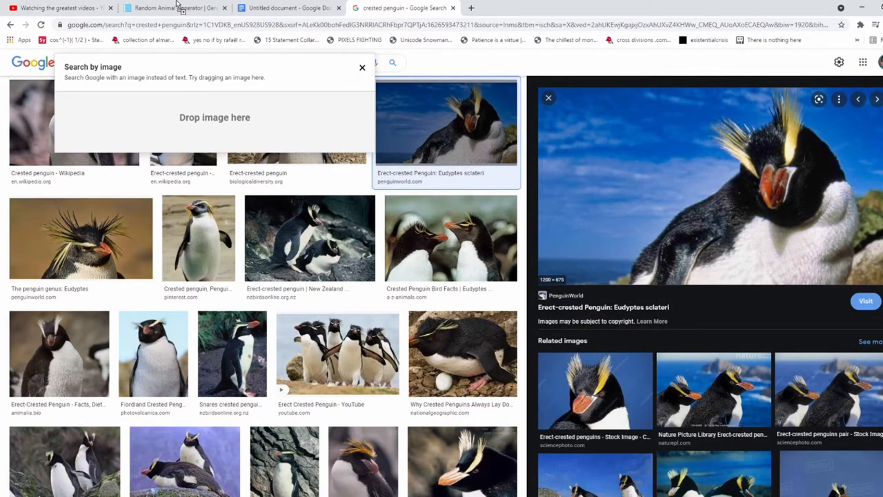
pyautogui.click(288, 9)
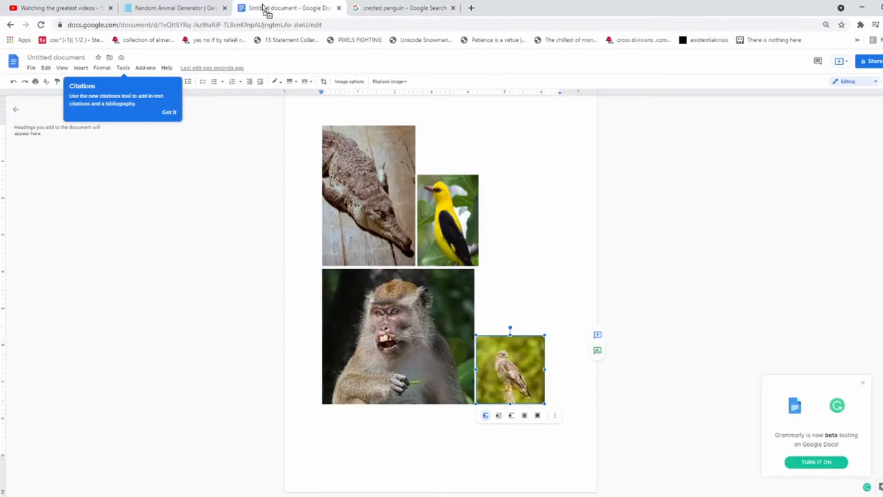
# Drop the erect-crested penguin photo below the rhino and portrait and return to the generator showing a Geoffroy's Tamarin
pyautogui.scroll(-3)
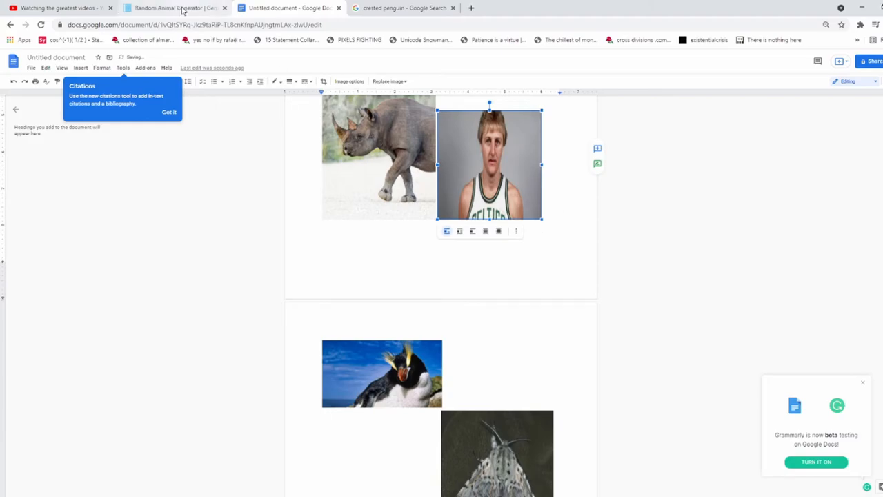
pyautogui.click(172, 8)
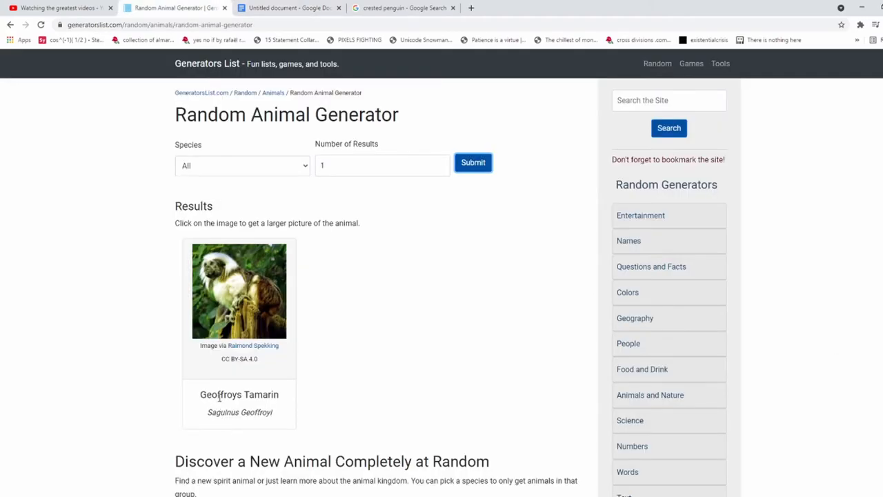
# Search the generated name Geoffroys Tamarin, pick a tamarin photo and bring it into the Doc
pyautogui.doubleClick(238, 394)
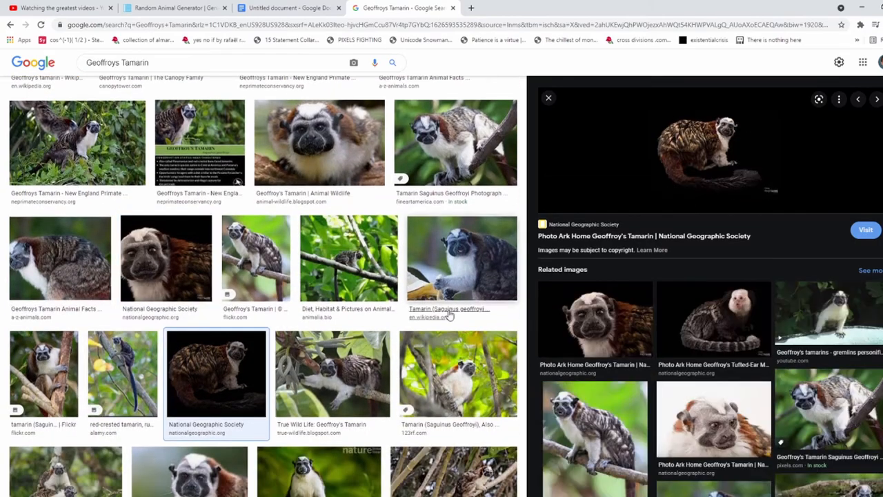
pyautogui.click(331, 372)
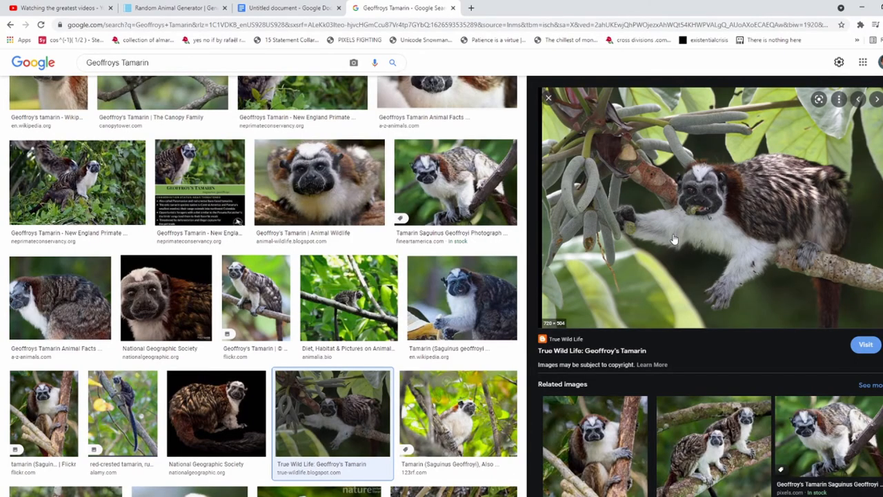
pyautogui.moveTo(602, 219)
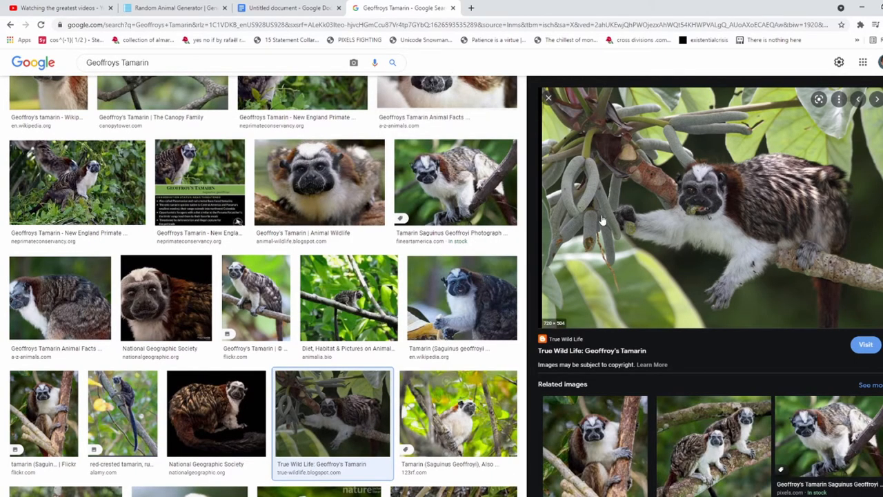
pyautogui.scroll(-3)
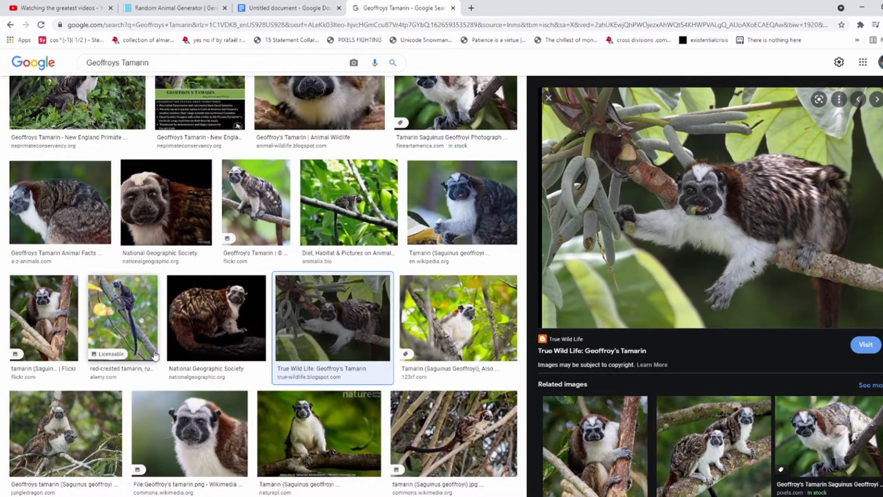
pyautogui.scroll(-3)
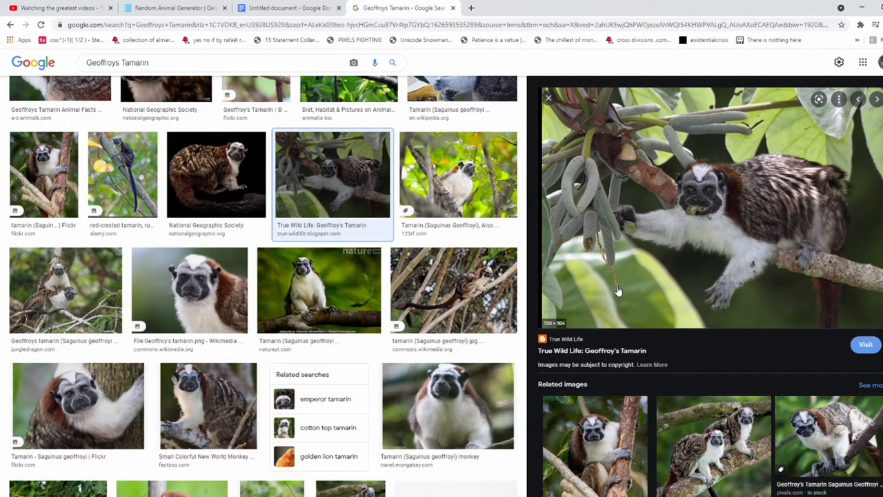
pyautogui.moveTo(721, 201)
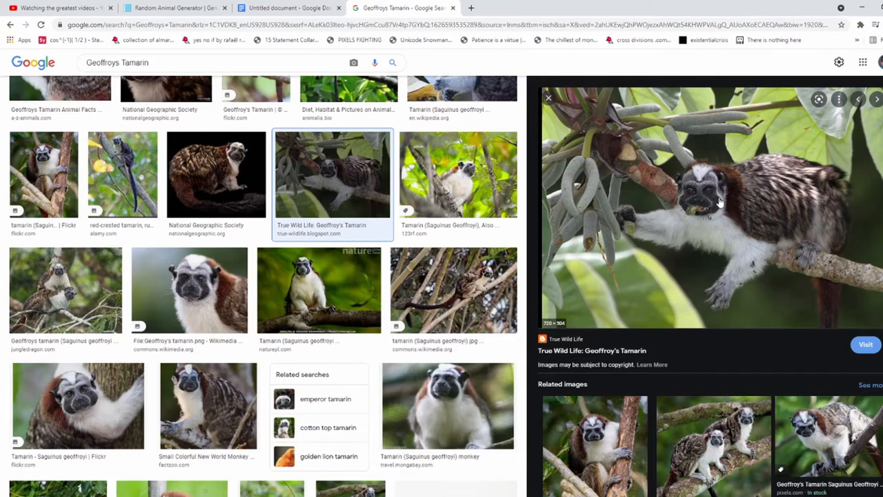
pyautogui.click(290, 8)
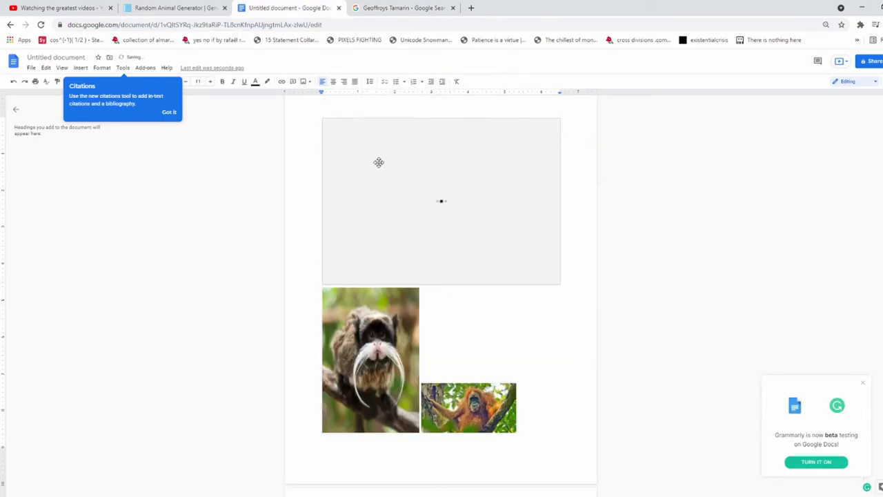
# Shrink the inserted Geoffroys Tamarin photo to about half size, then return to the generator showing a Booby
pyautogui.click(442, 202)
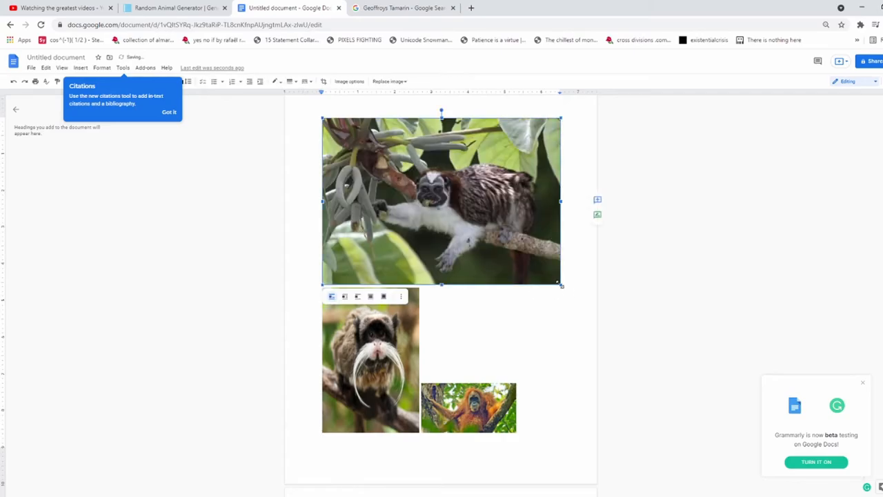
pyautogui.moveTo(560, 284); pyautogui.dragTo(461, 215)
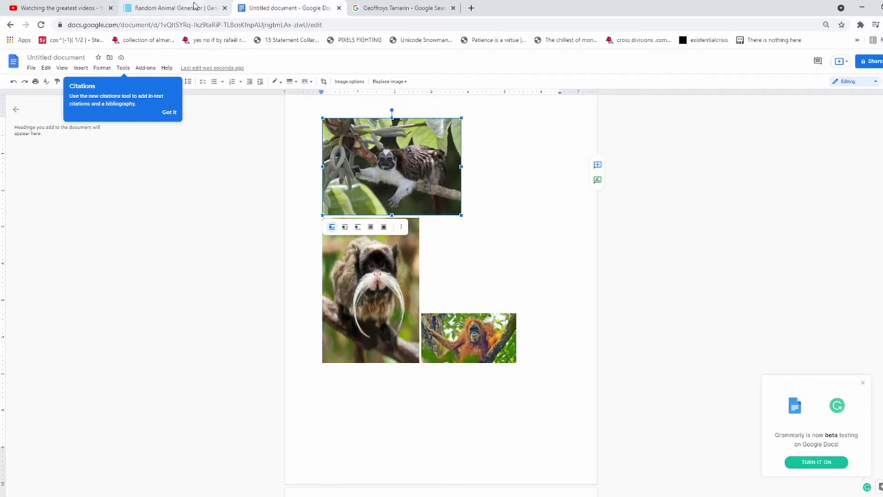
pyautogui.click(173, 8)
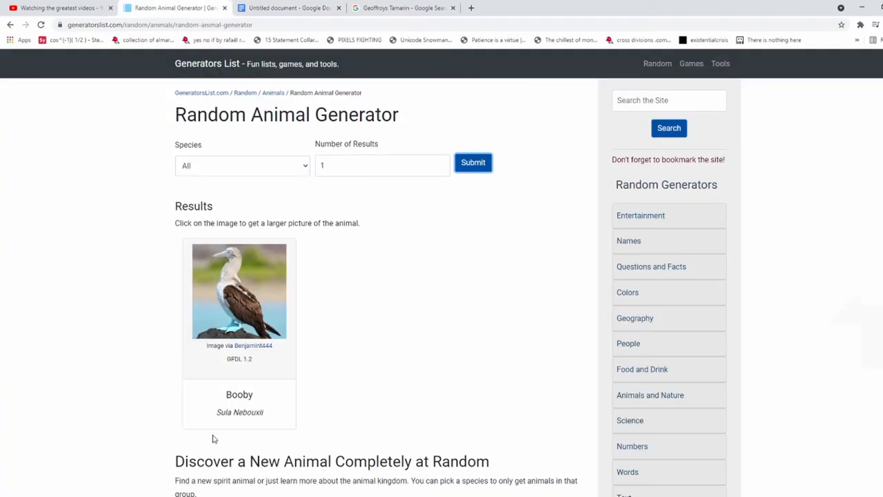
pyautogui.moveTo(228, 421)
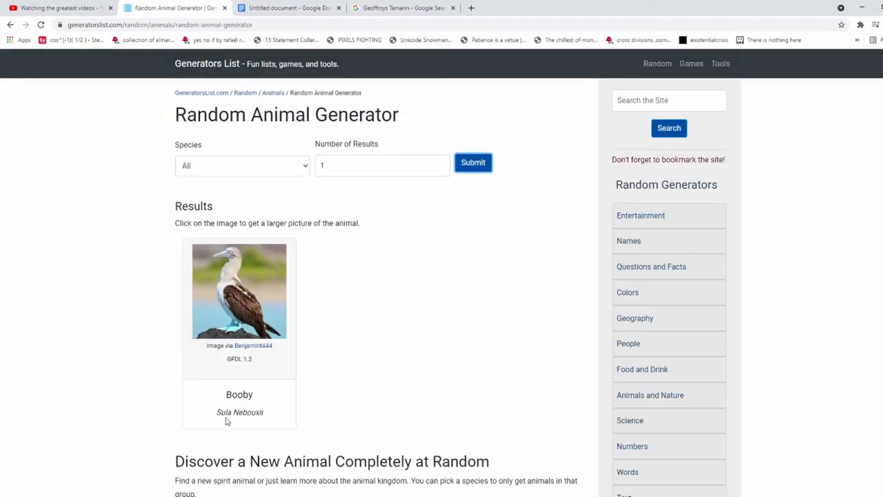
# Place the Booby photo beside the tamarin at the top of the grid and go back to generate an Otter
pyautogui.click(290, 9)
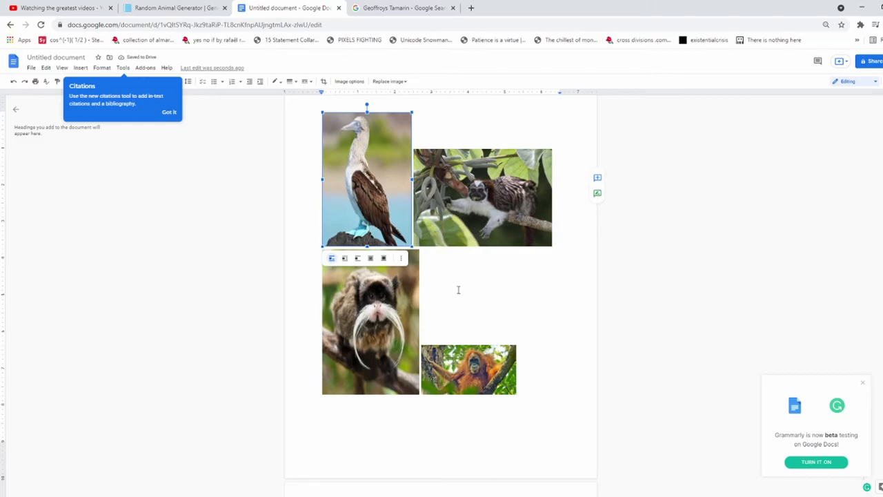
pyautogui.moveTo(538, 349)
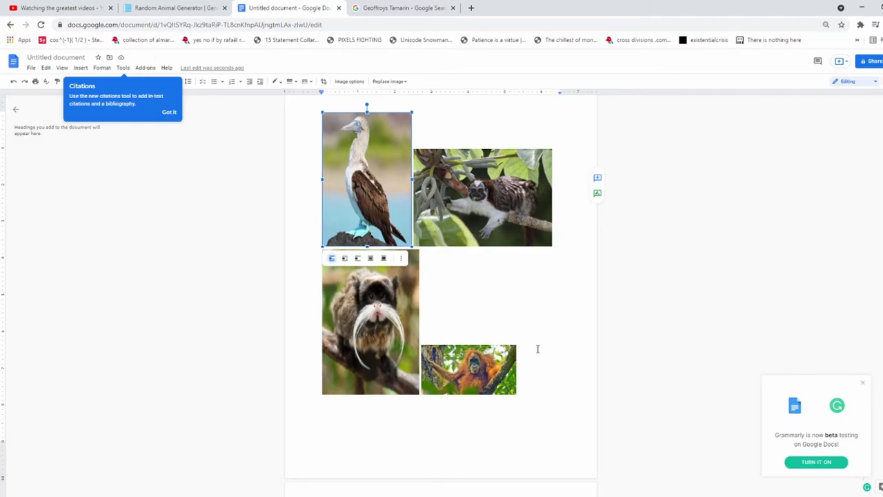
pyautogui.click(172, 8)
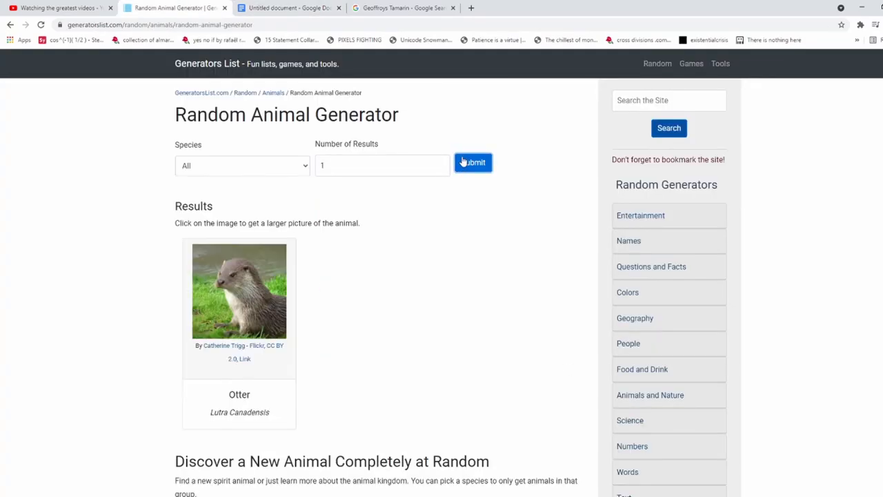
pyautogui.moveTo(246, 274)
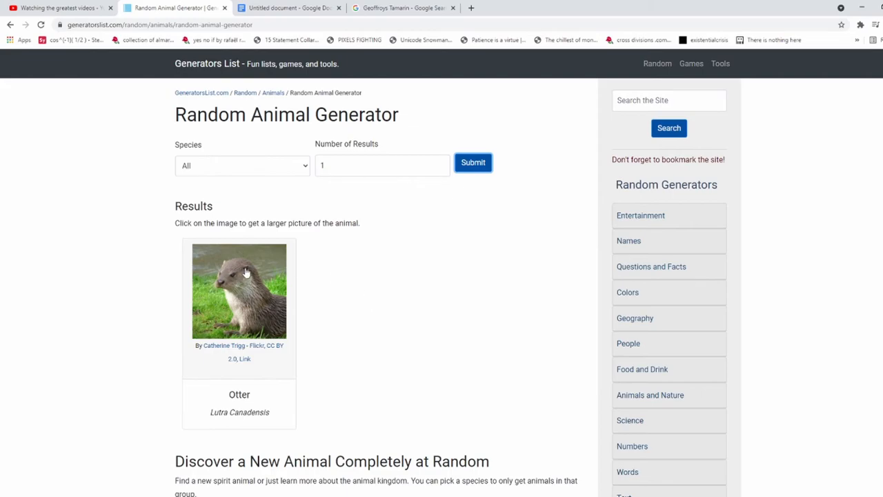
# Bring the Otter photo into the Doc beside the crocodile photo in the grid
pyautogui.click(288, 8)
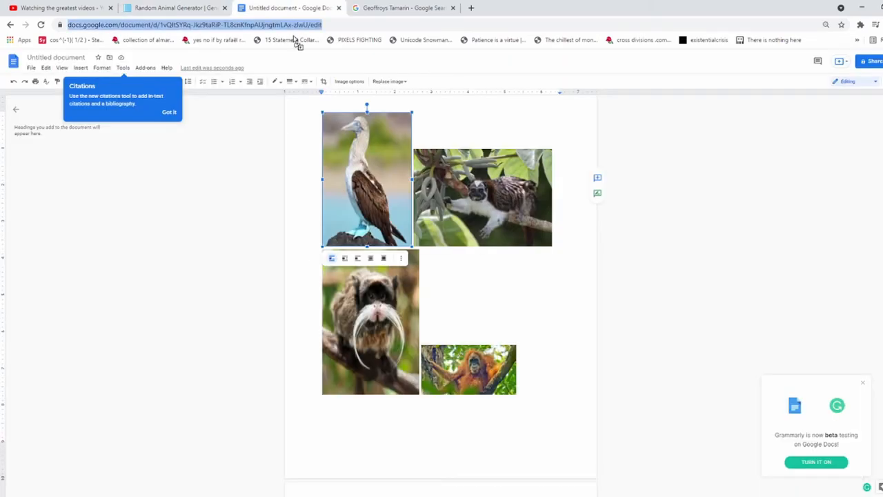
pyautogui.scroll(-3)
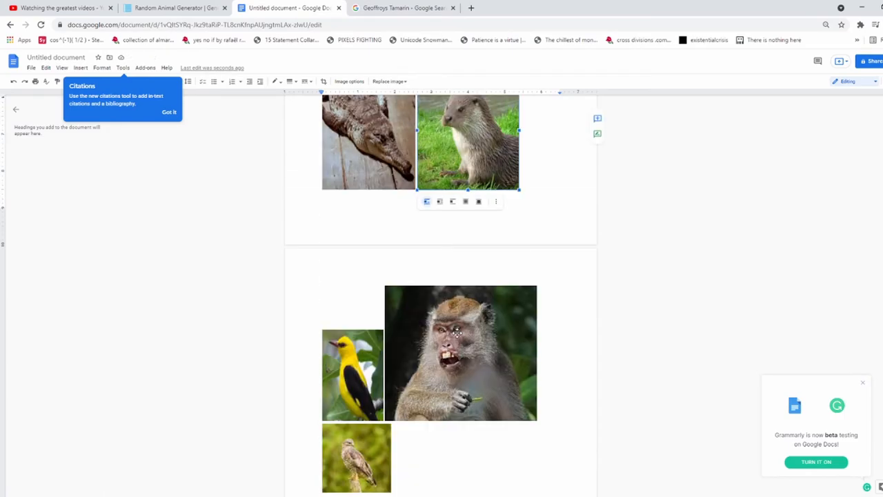
# Scroll through the grid reviewing the Otter photo now placed below the macaque and hawk
pyautogui.scroll(3)
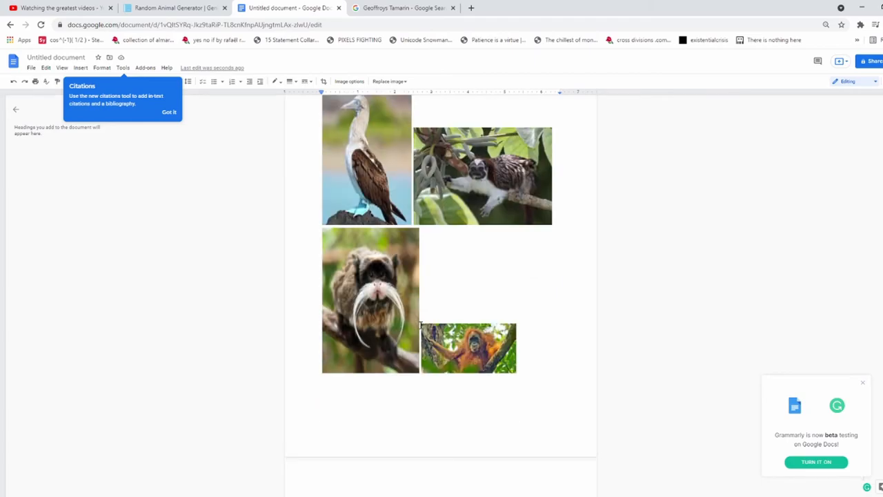
pyautogui.scroll(-3)
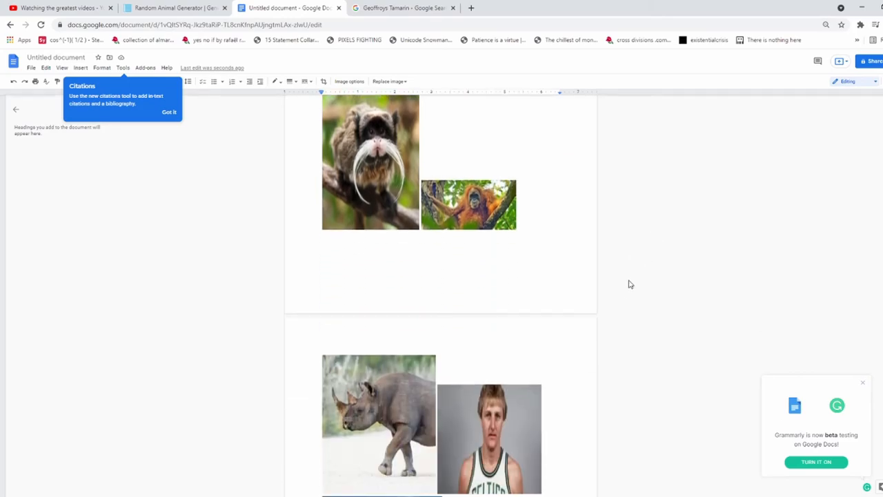
pyautogui.scroll(-3)
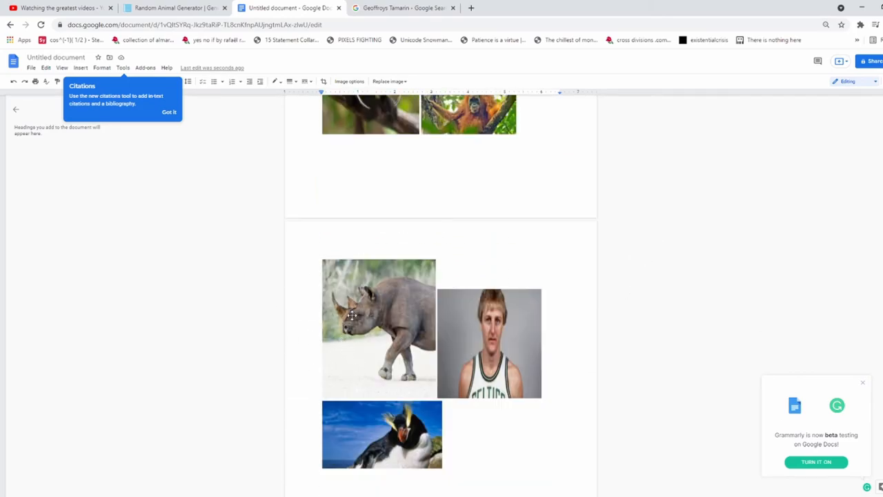
pyautogui.moveTo(480, 358)
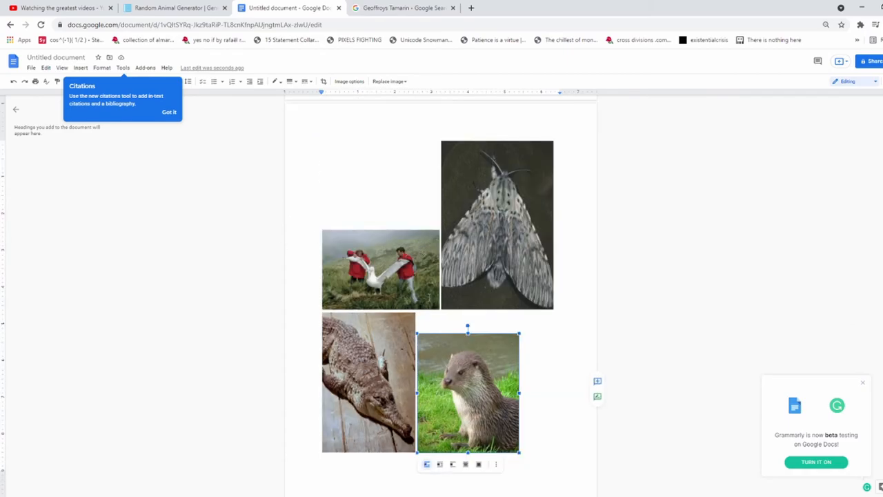
pyautogui.scroll(-3)
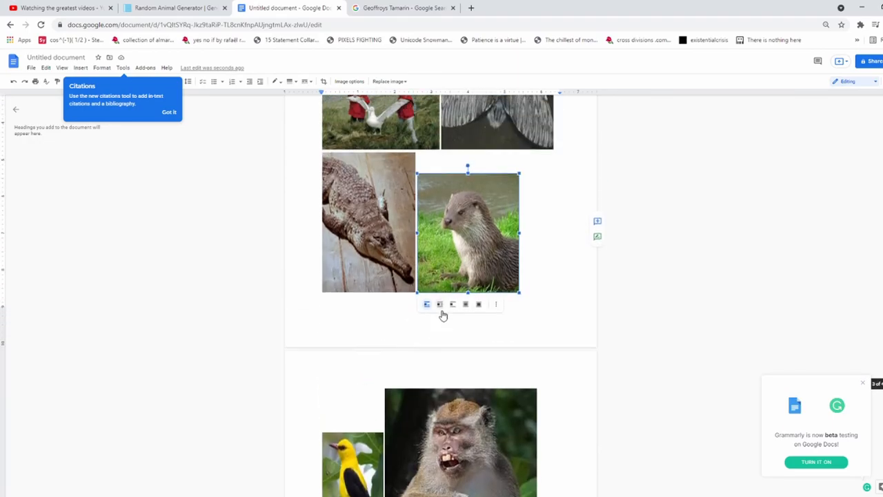
pyautogui.scroll(-3)
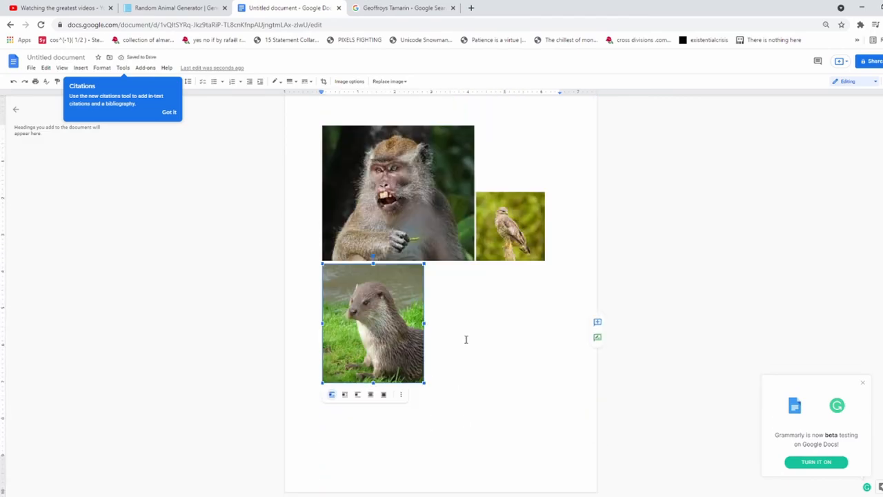
pyautogui.moveTo(502, 245)
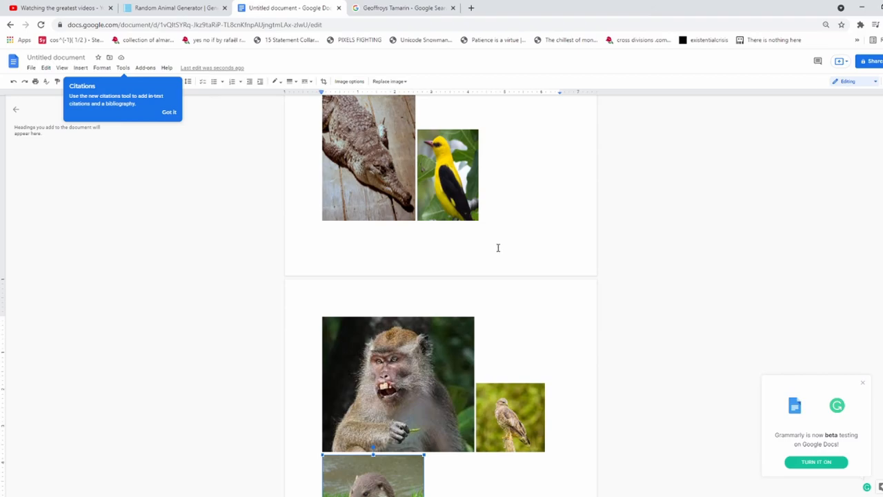
pyautogui.moveTo(449, 219)
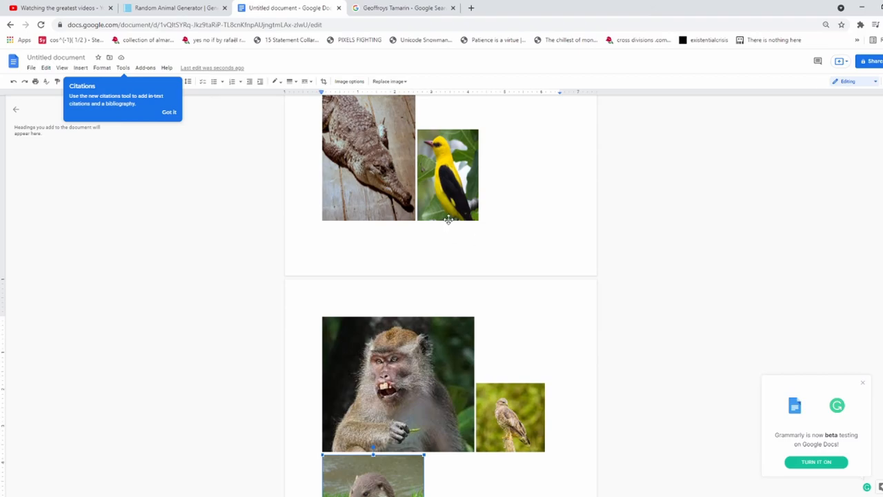